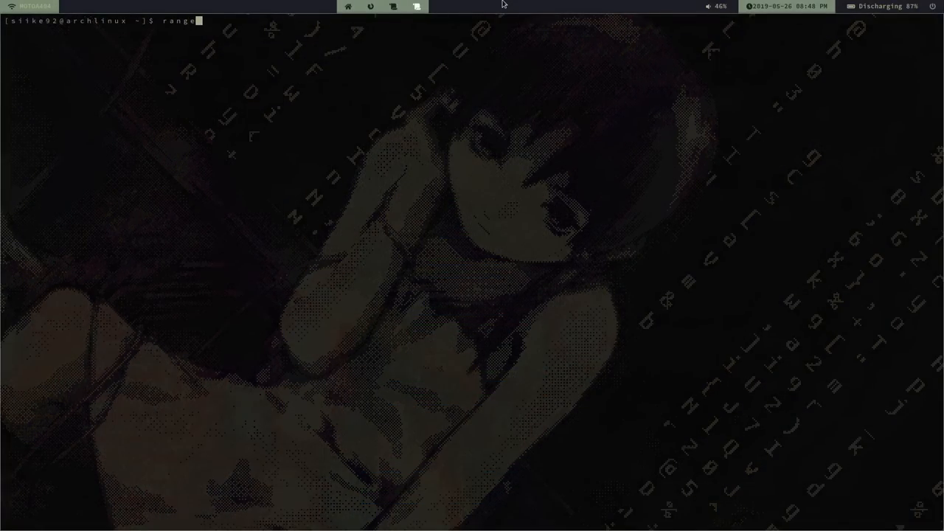
Step: Launch Fritzing from the fritzing-0.9.3b folder via ranger's :shell ./Fritzing
key("Return")
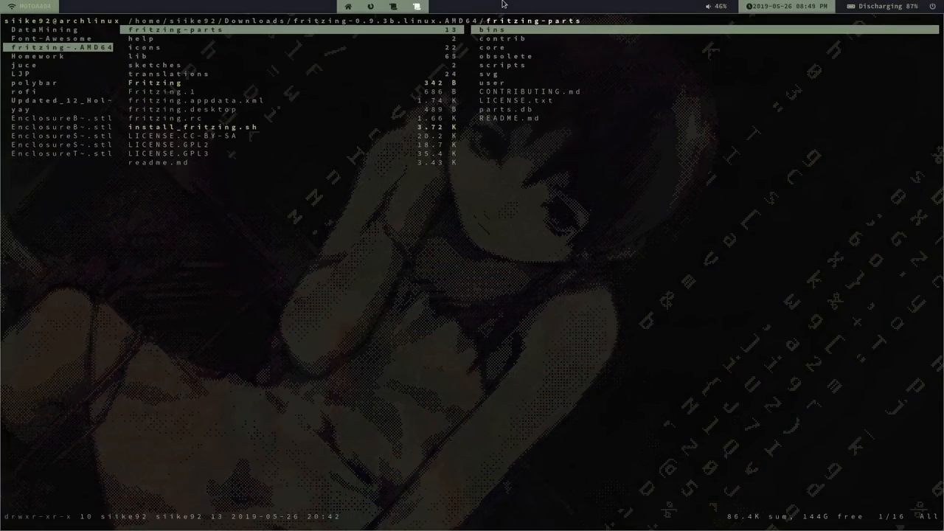
type(":shell ./Fr")
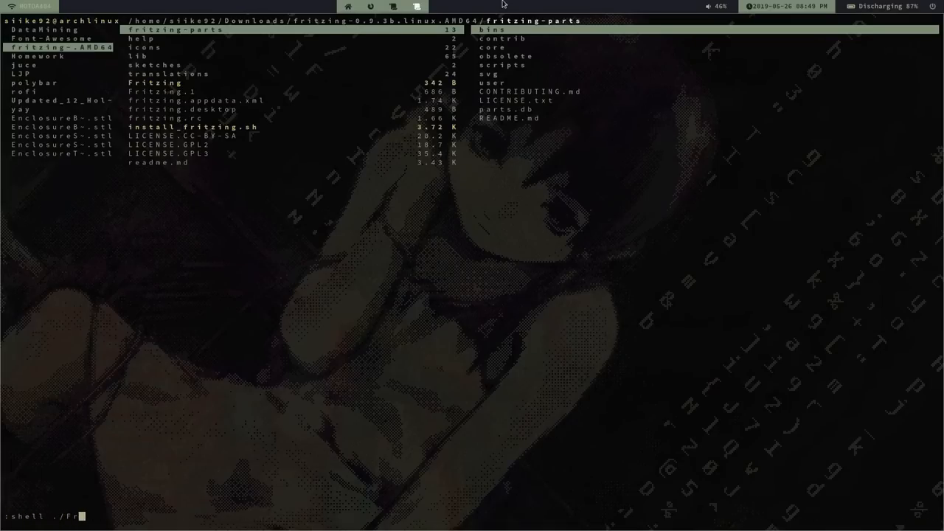
key("Return")
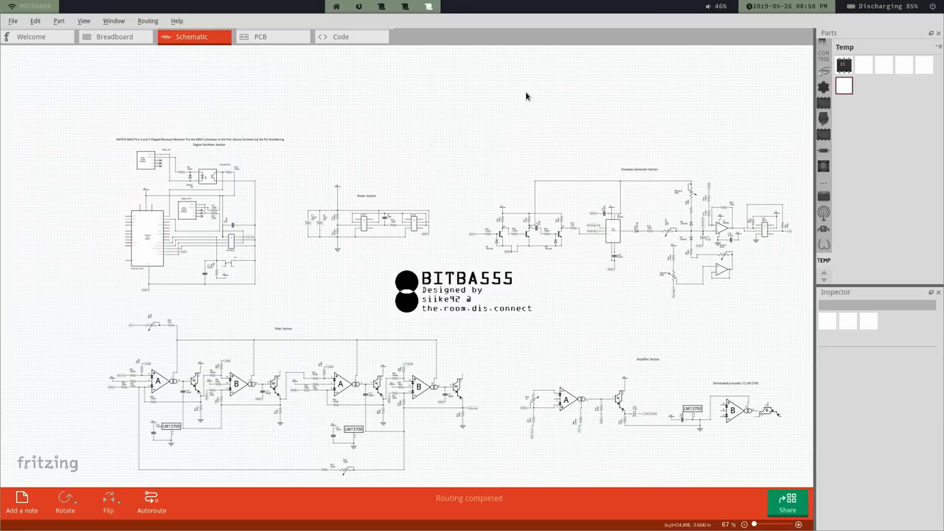
mouse_move(416, 99)
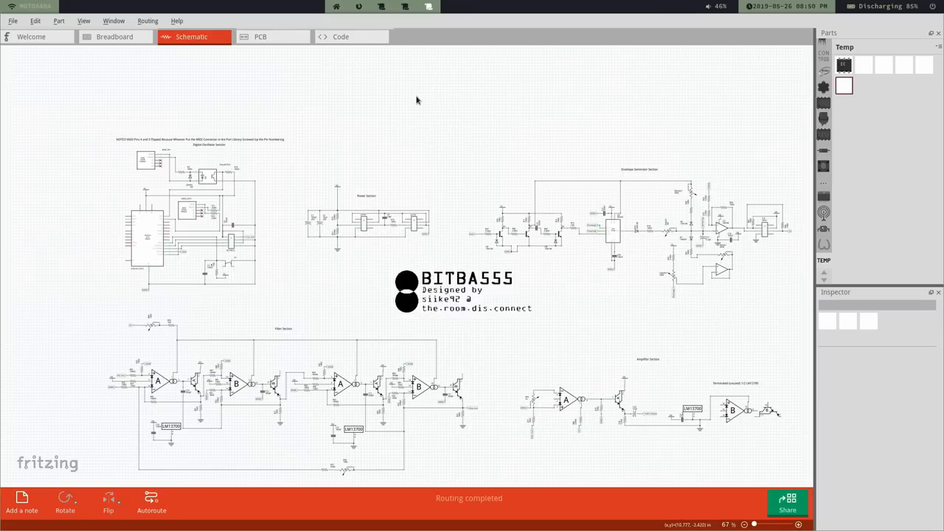
mouse_move(416, 93)
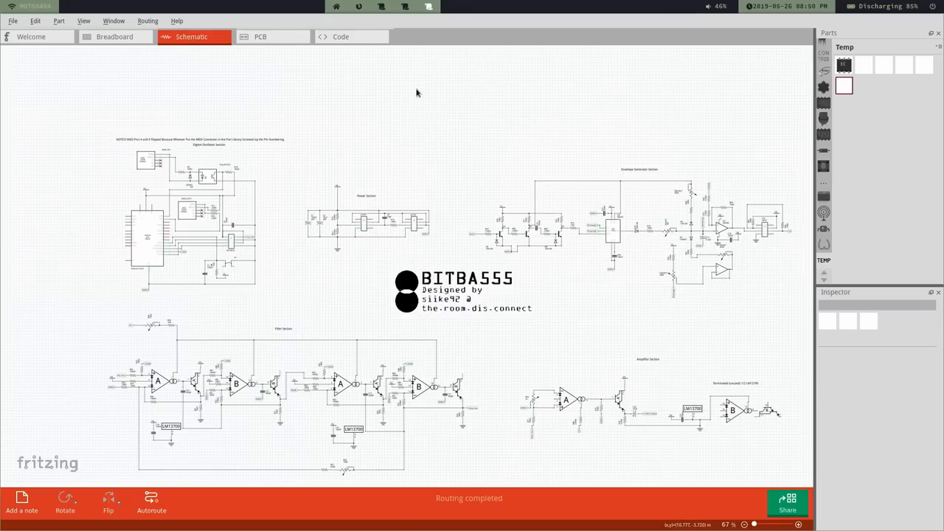
mouse_move(187, 8)
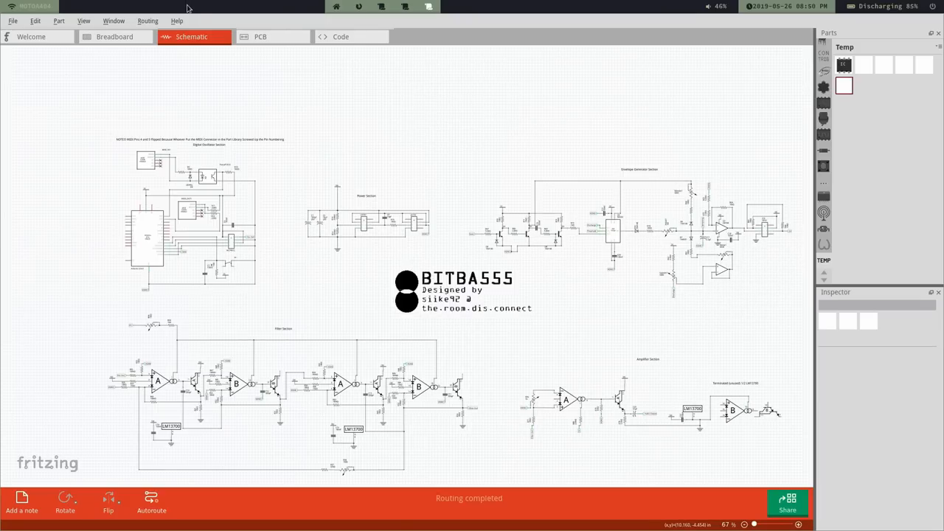
mouse_move(285, 54)
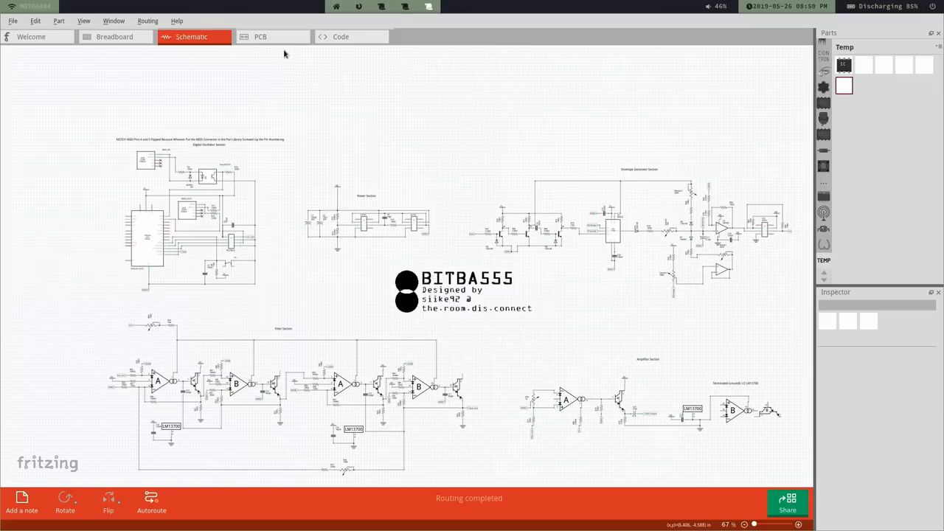
mouse_move(759, 513)
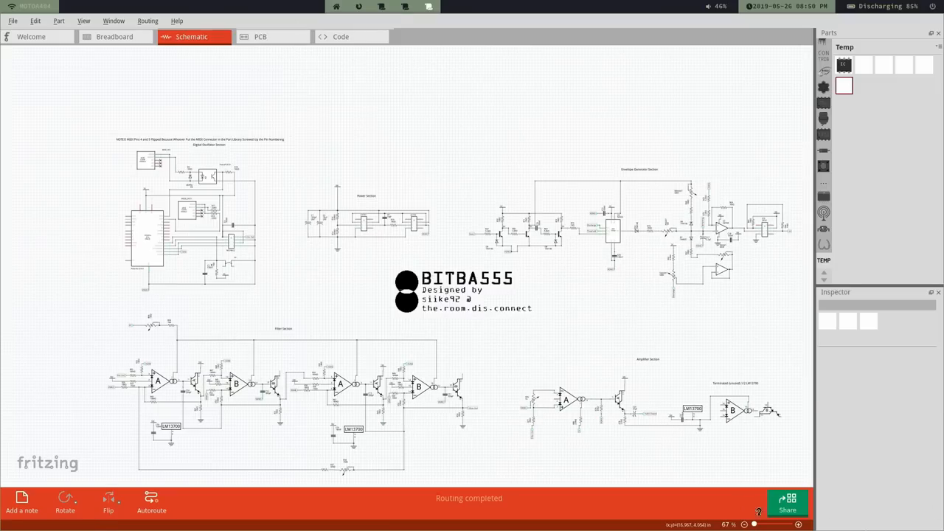
scroll("up", 3)
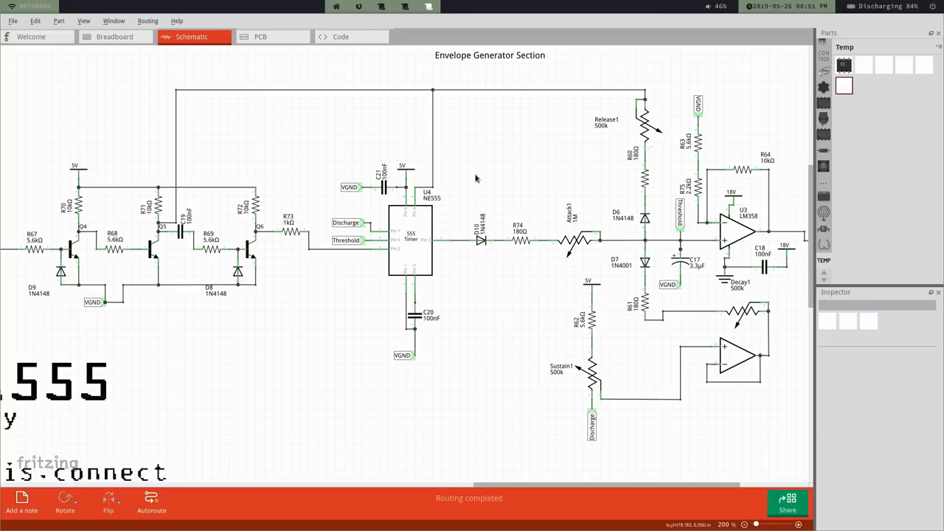
mouse_move(271, 198)
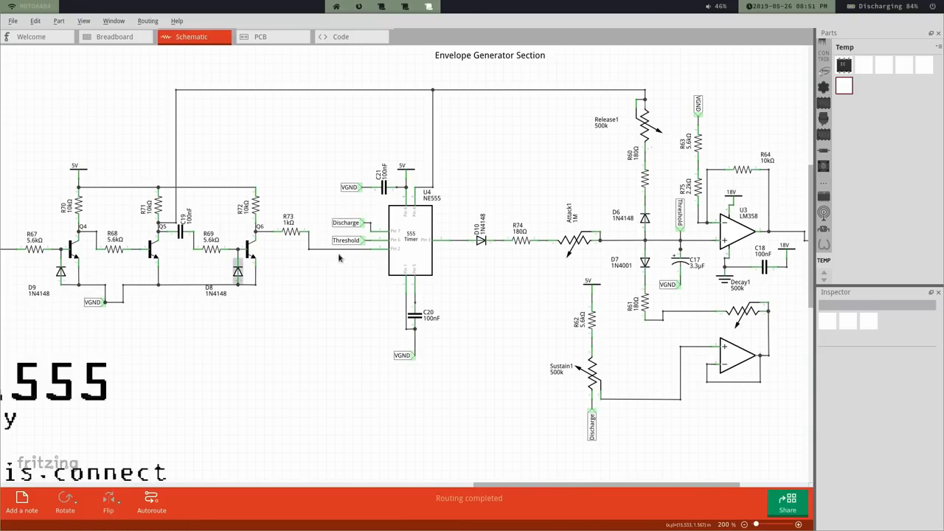
left_click(411, 239)
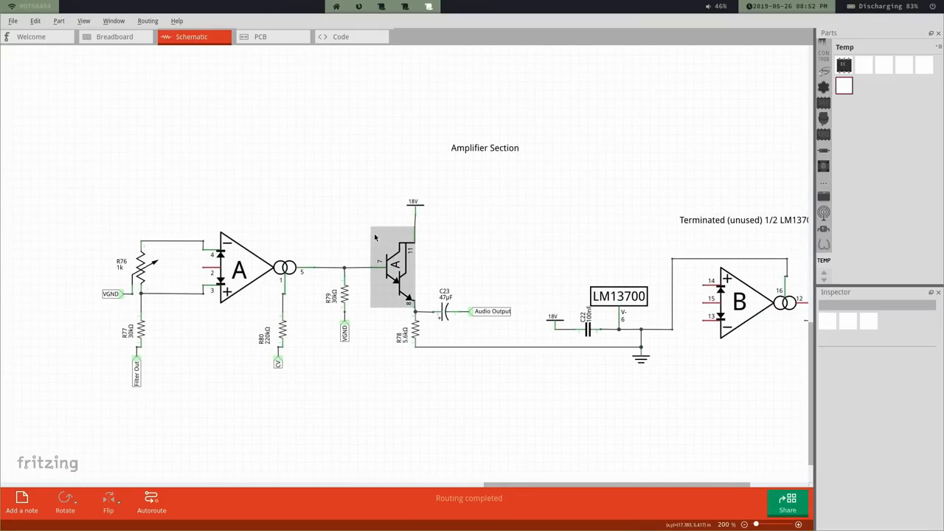
mouse_move(384, 247)
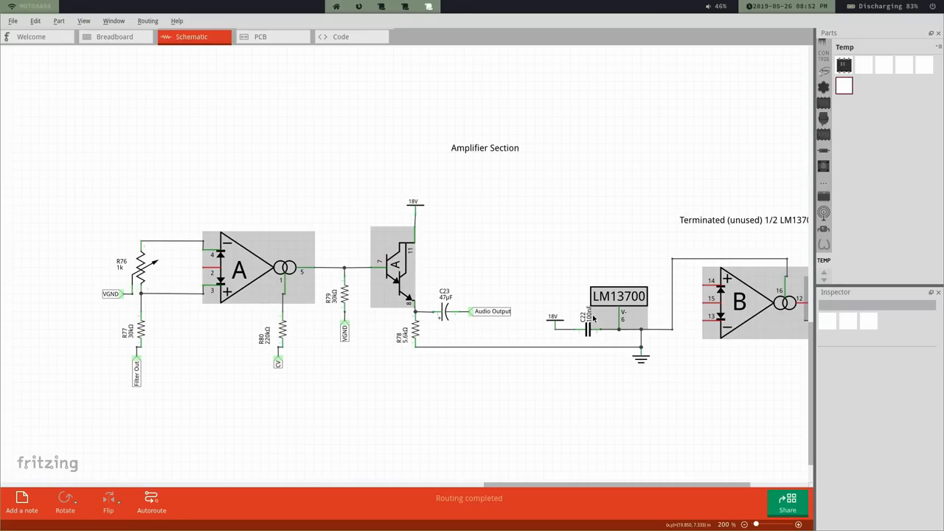
mouse_move(586, 328)
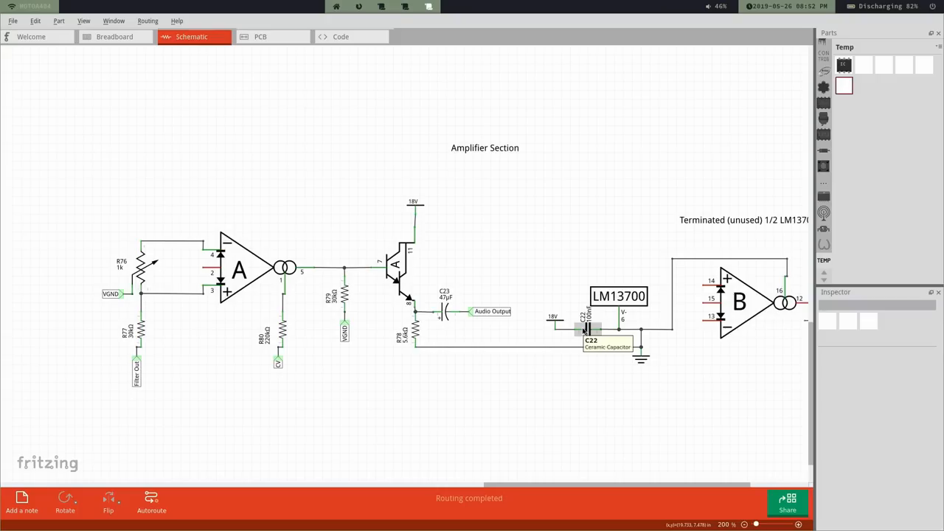
mouse_move(576, 348)
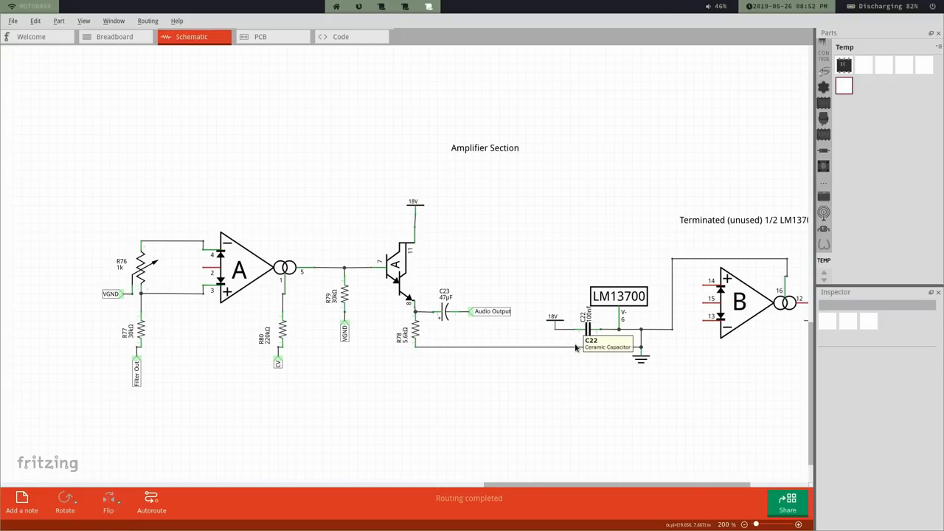
mouse_move(576, 348)
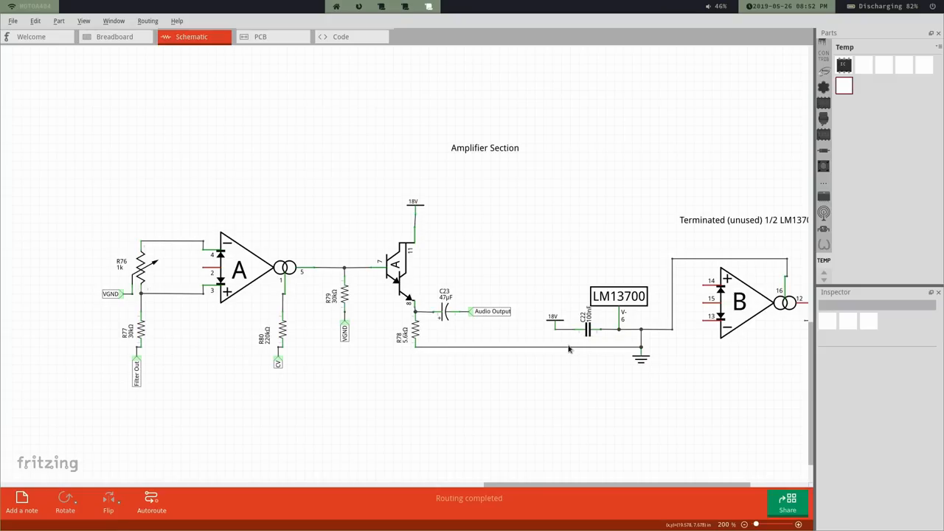
mouse_move(560, 359)
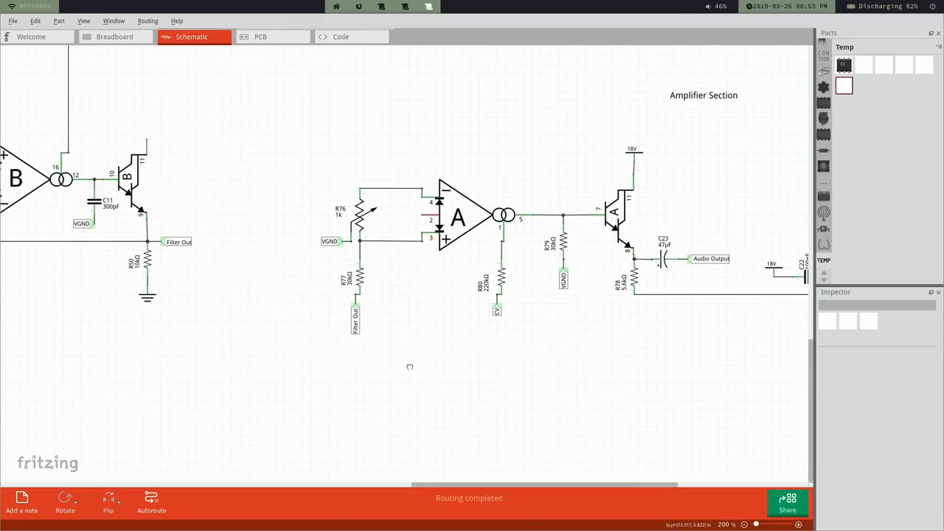
scroll("down", 3)
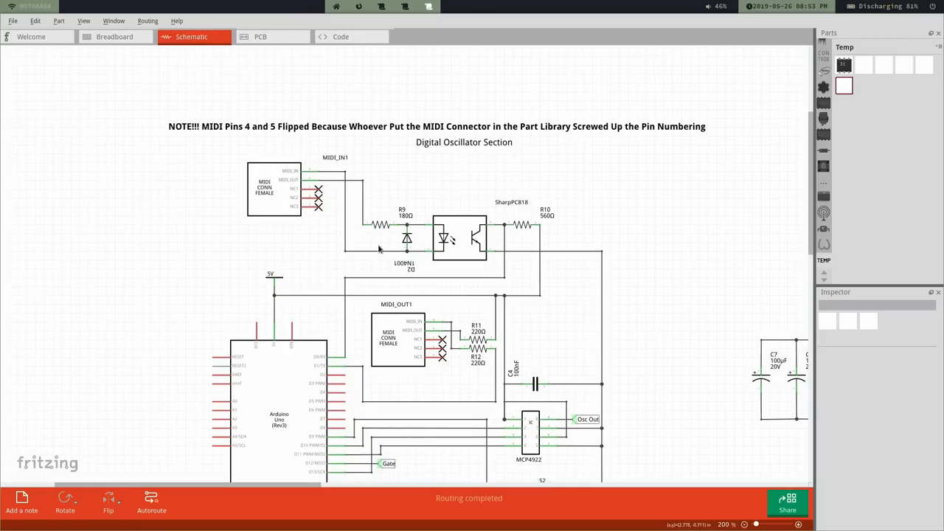
mouse_move(347, 242)
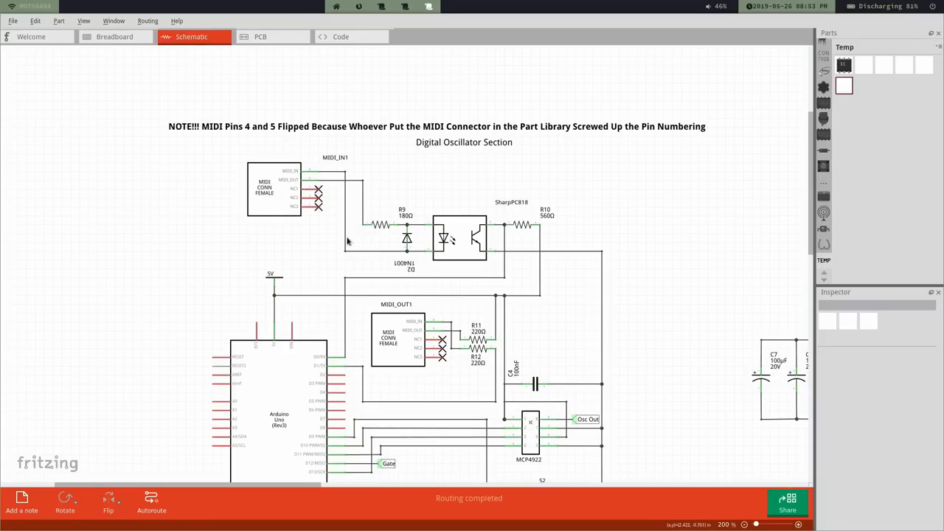
mouse_move(402, 270)
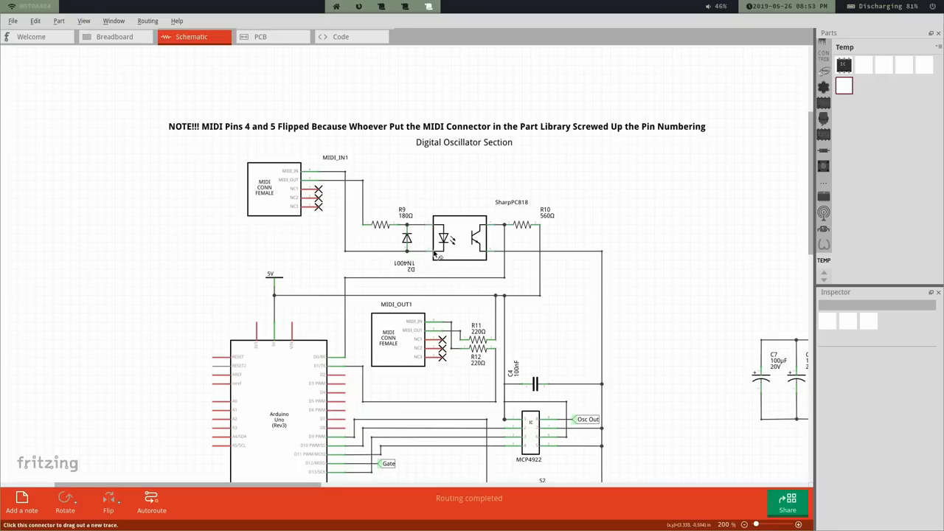
left_click(458, 238)
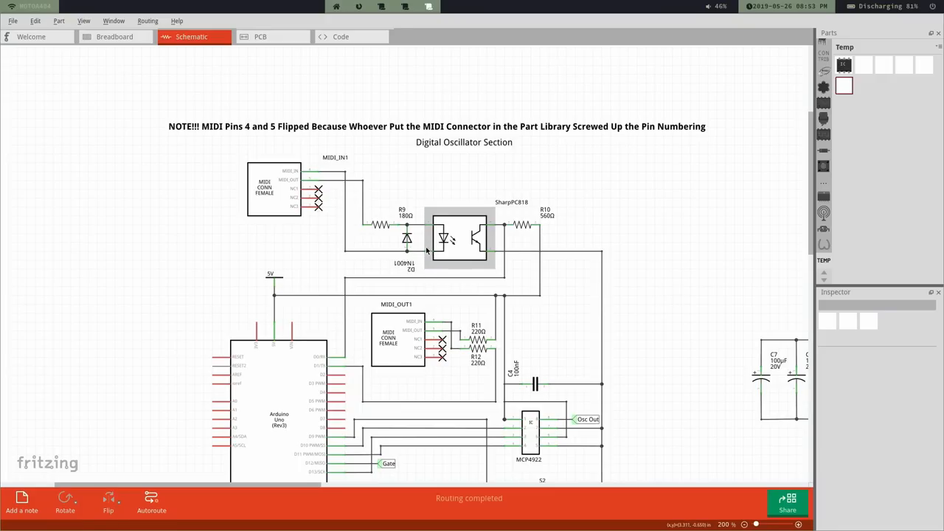
mouse_move(443, 239)
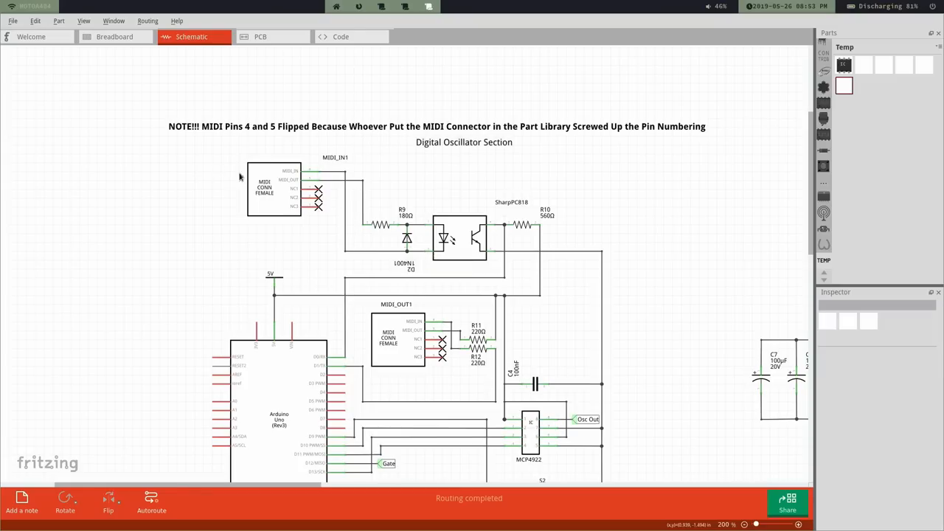
mouse_move(311, 216)
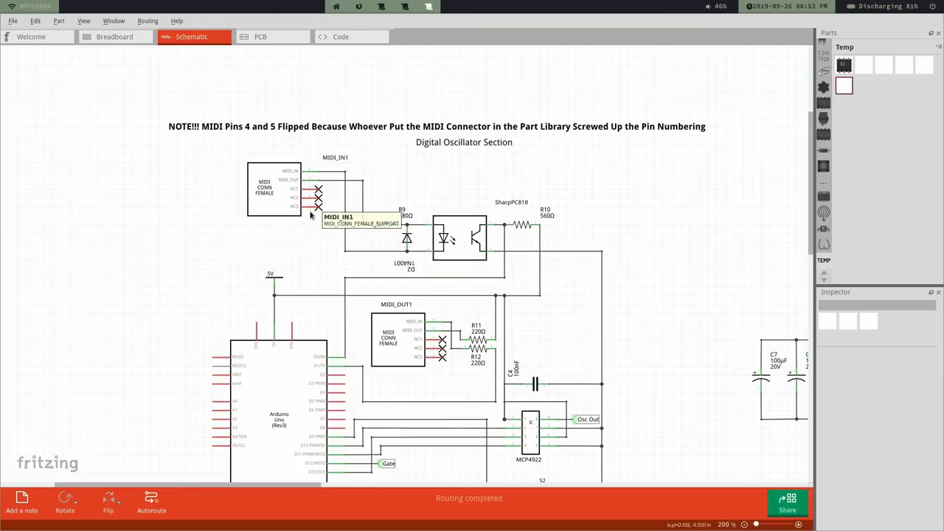
mouse_move(321, 180)
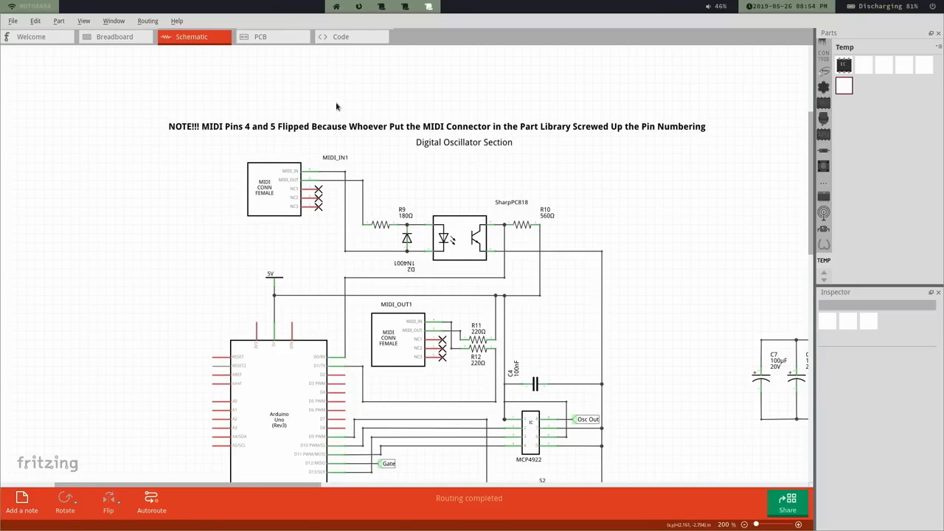
mouse_move(302, 231)
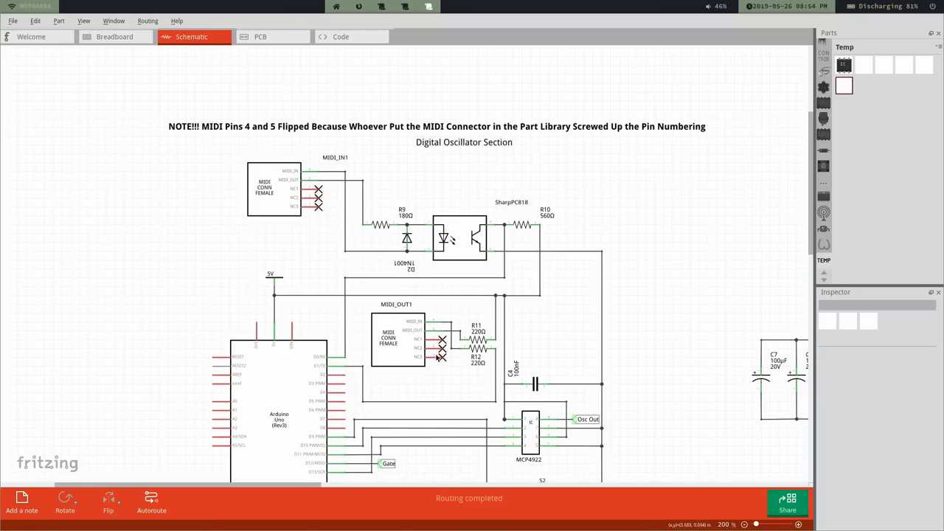
left_click(260, 37)
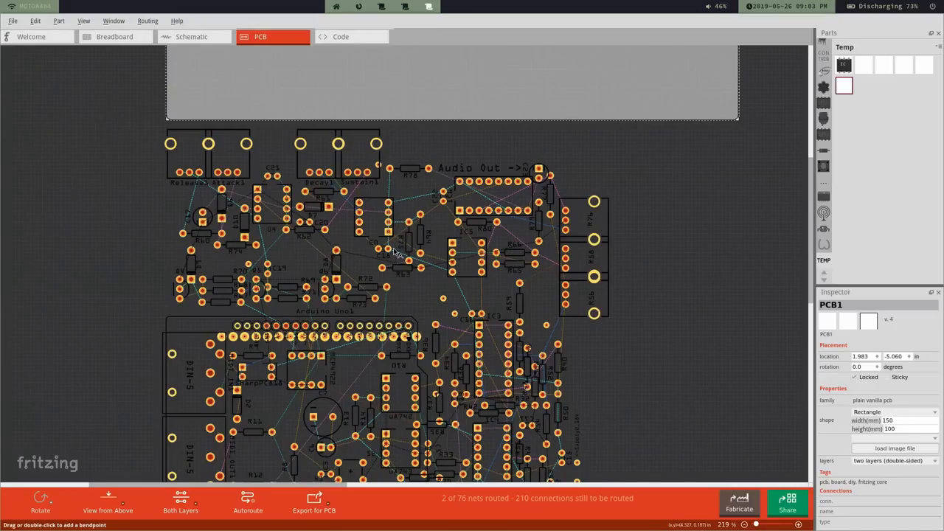
mouse_move(395, 259)
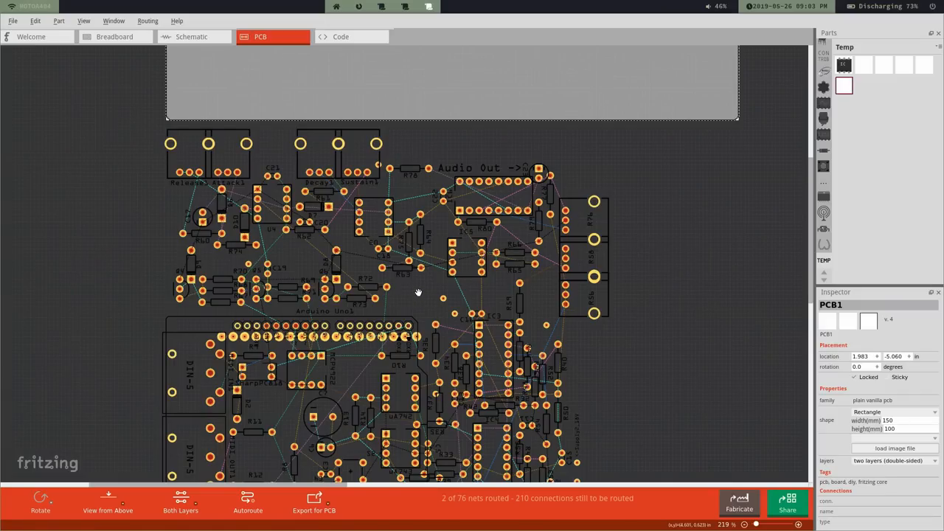
mouse_move(414, 320)
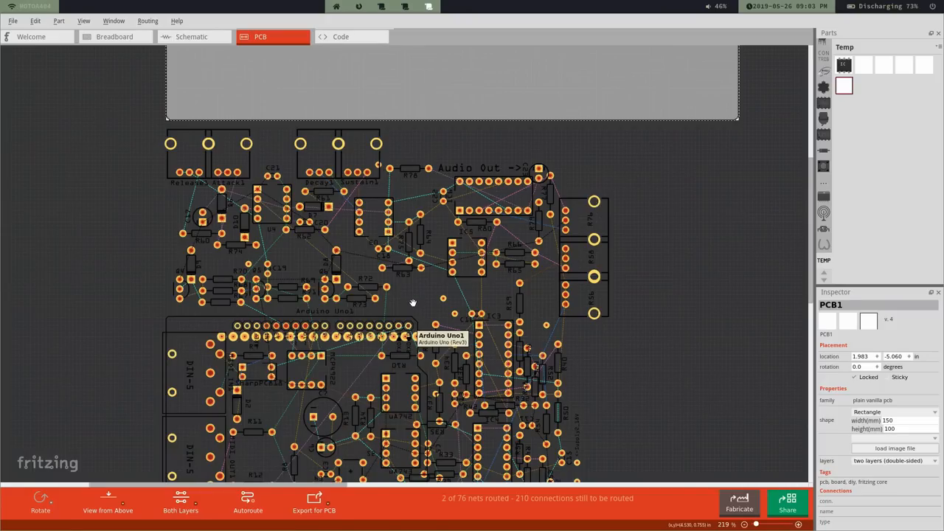
left_click(191, 36)
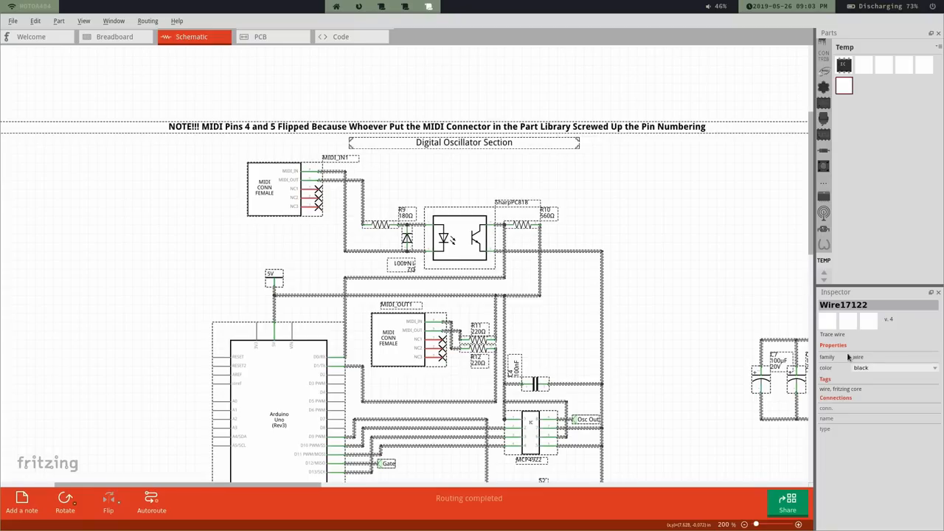
scroll("down", 3)
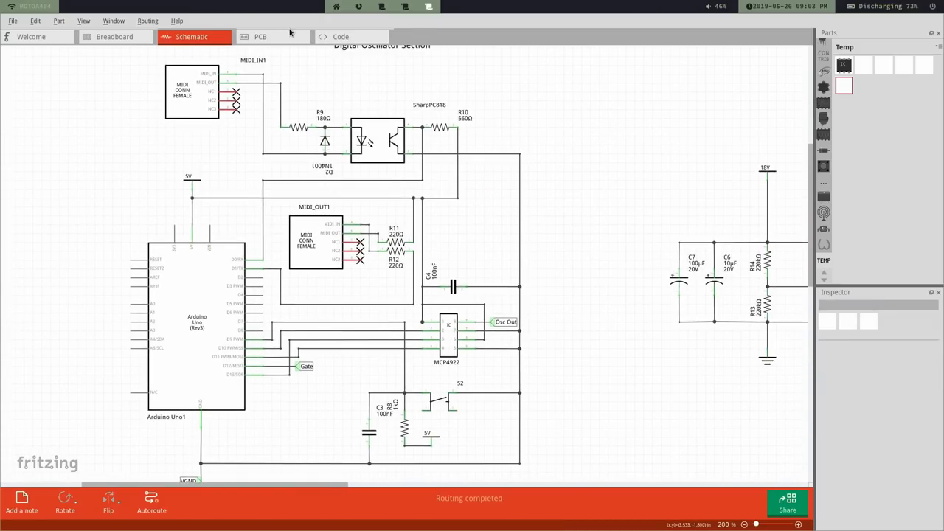
left_click(260, 36)
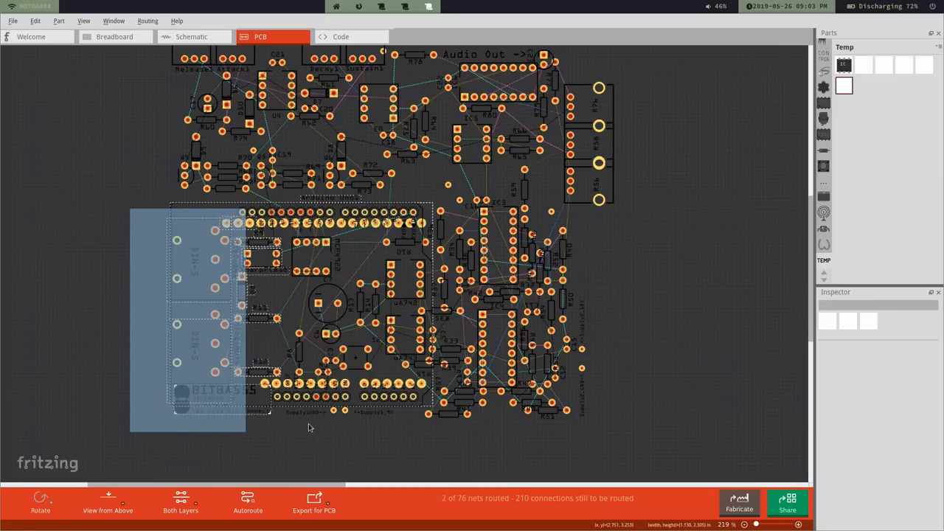
Step: Marquee-select the shield parts around the two DIN-5 MIDI sockets
left_click_drag(310, 427, 380, 420)
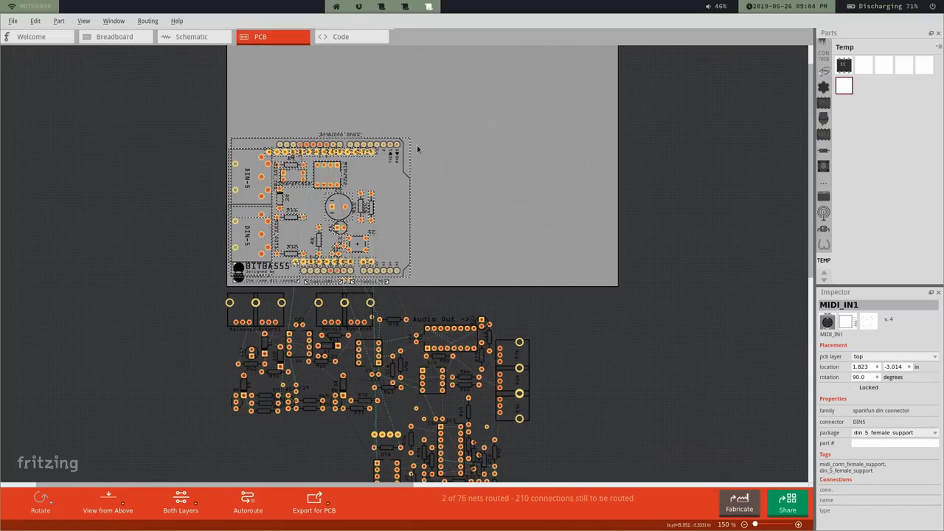
mouse_move(65, 141)
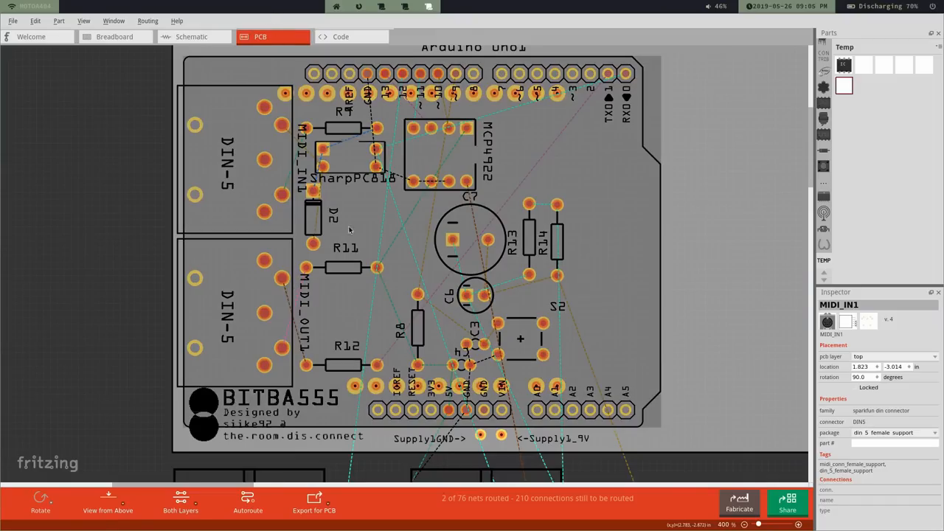
mouse_move(601, 81)
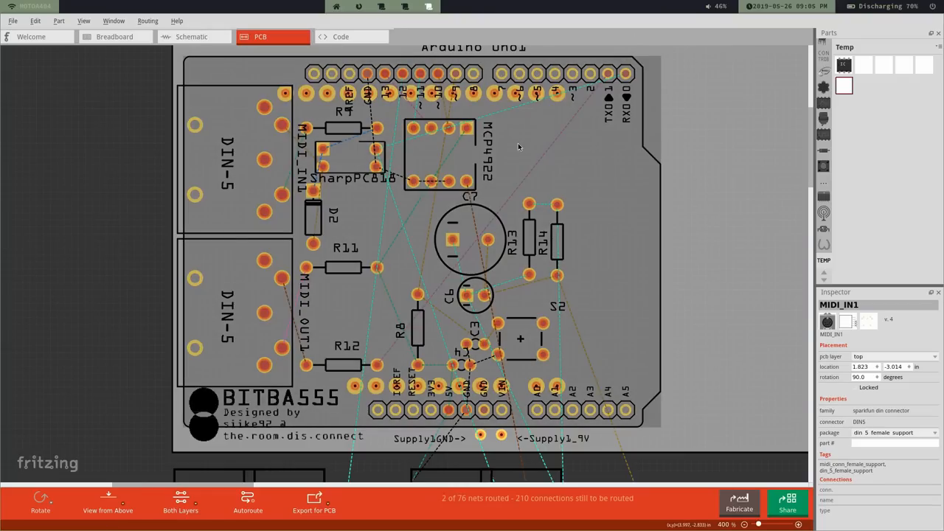
mouse_move(489, 140)
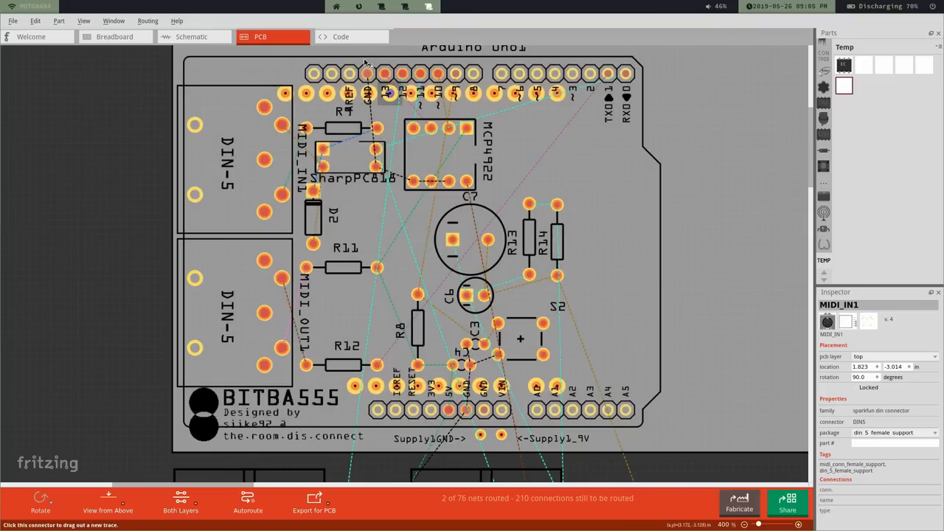
mouse_move(457, 450)
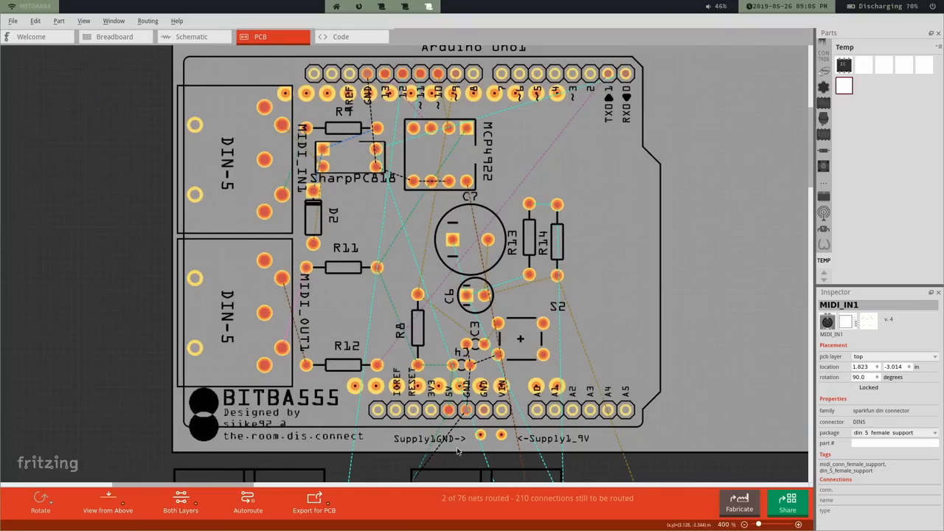
mouse_move(426, 366)
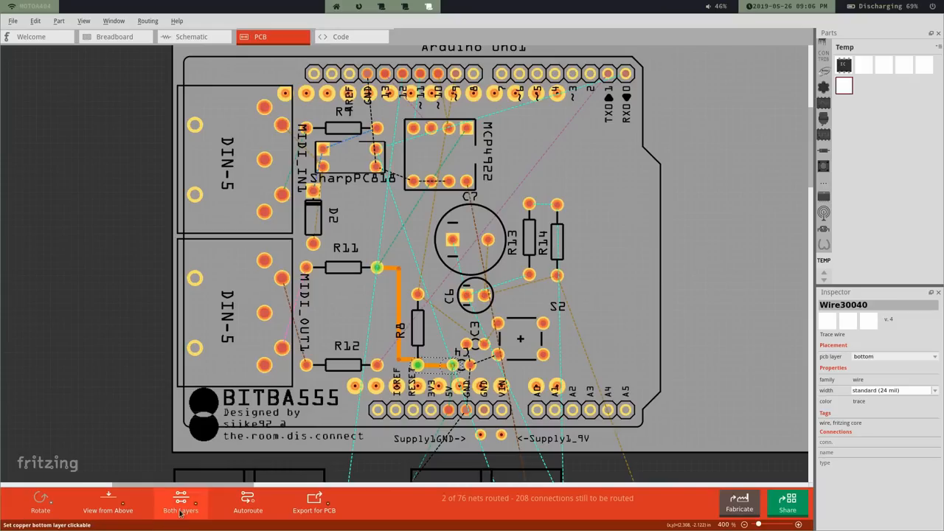
mouse_move(180, 505)
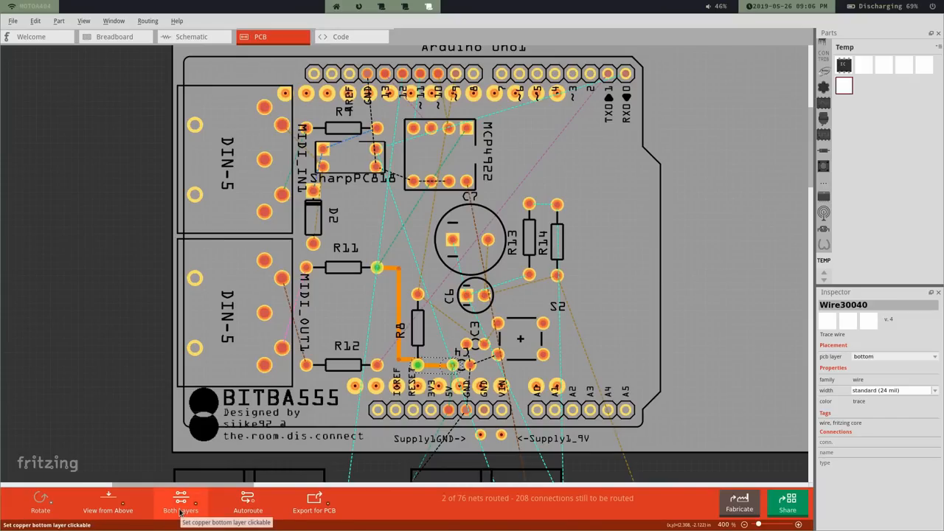
Step: Toggle the active copper layer to bottom, then back to top
left_click(181, 503)
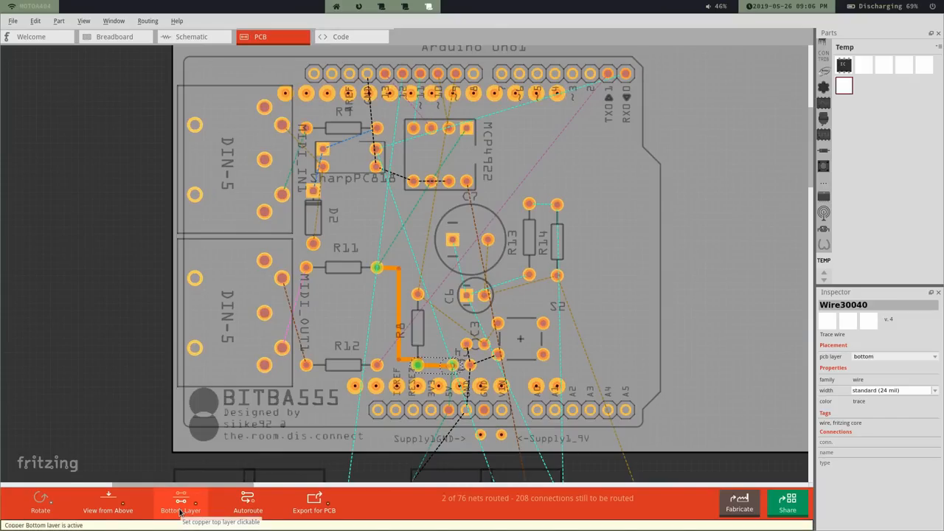
left_click(180, 504)
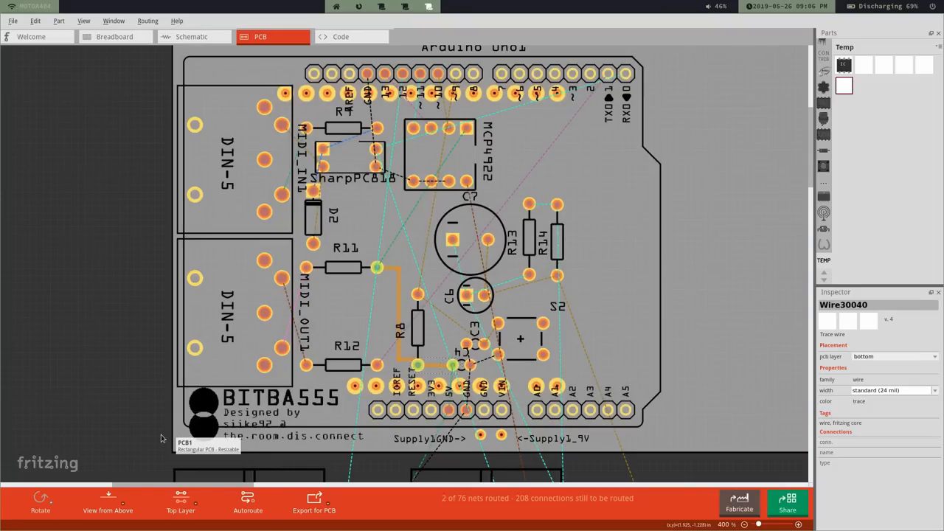
mouse_move(155, 441)
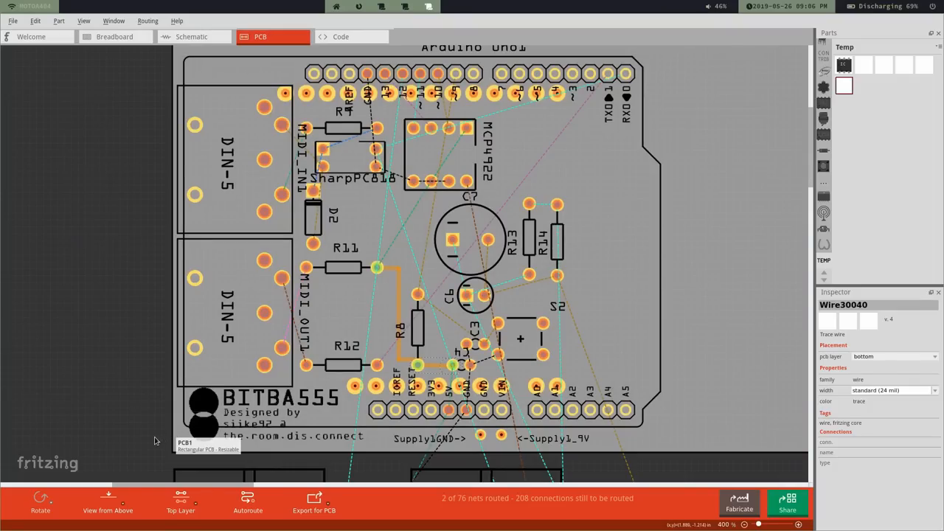
mouse_move(148, 435)
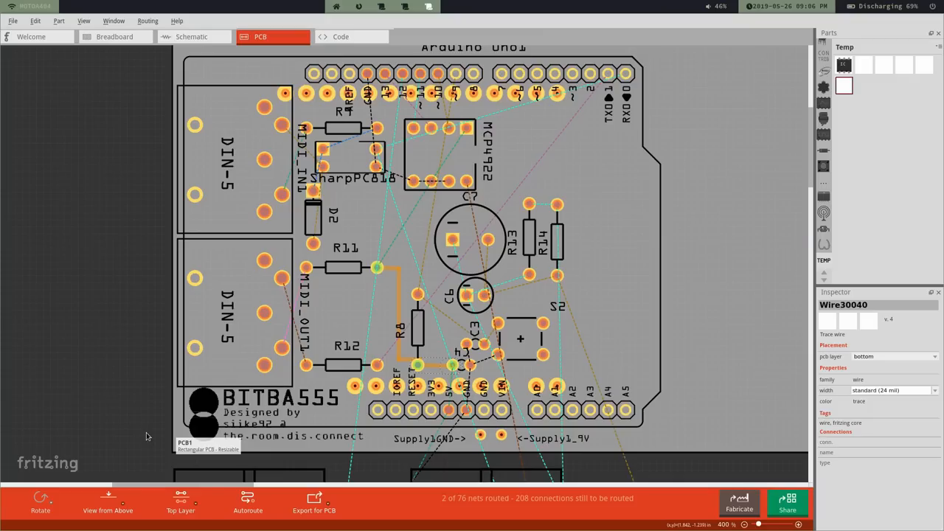
mouse_move(136, 426)
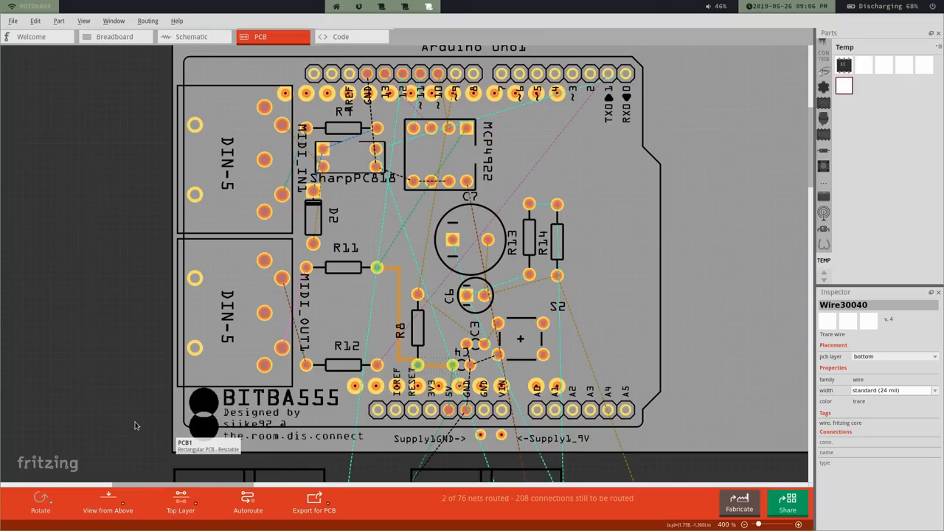
mouse_move(127, 418)
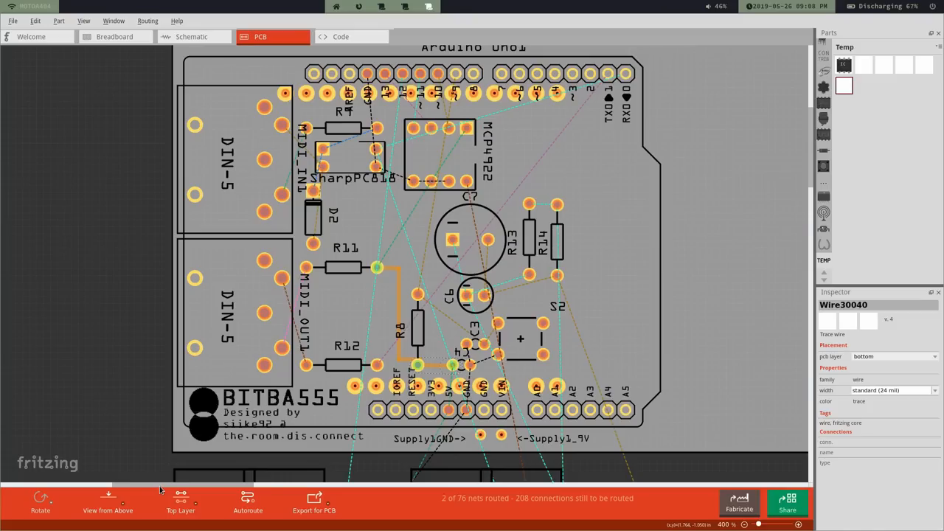
mouse_move(690, 134)
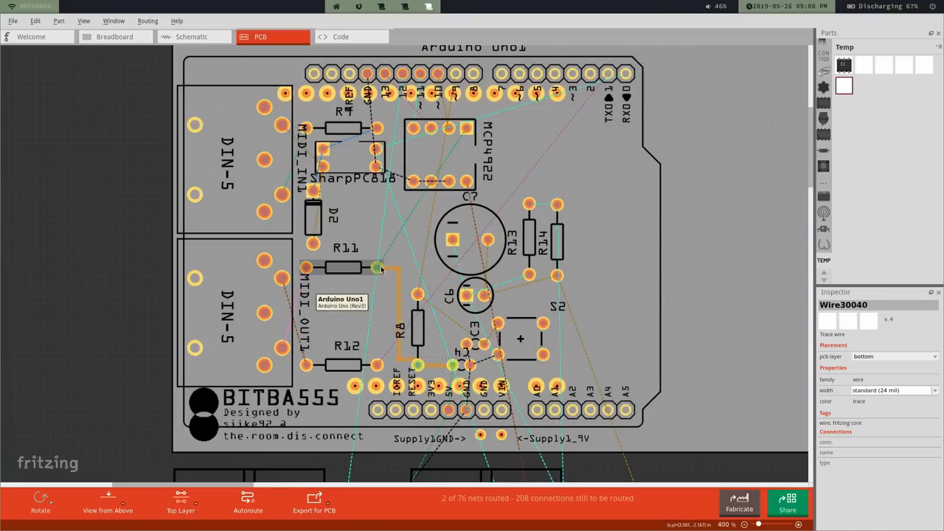
mouse_move(396, 385)
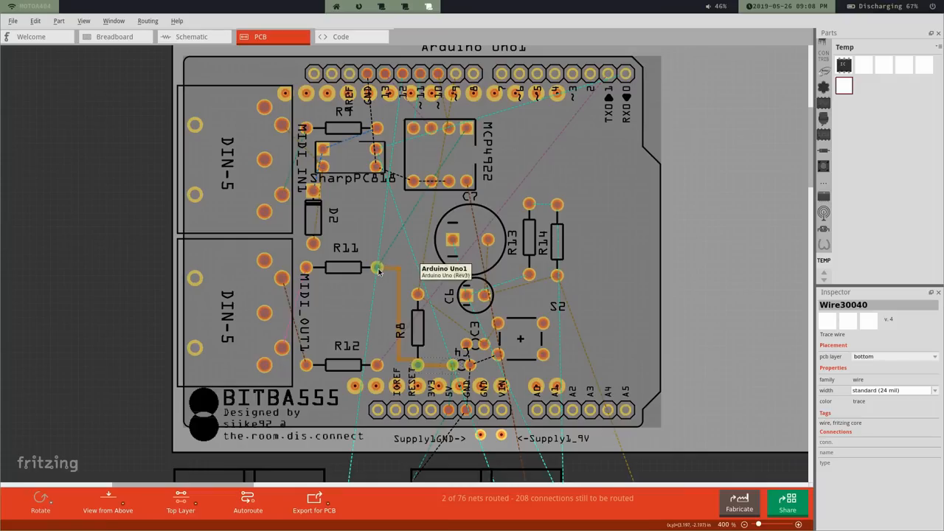
mouse_move(826, 67)
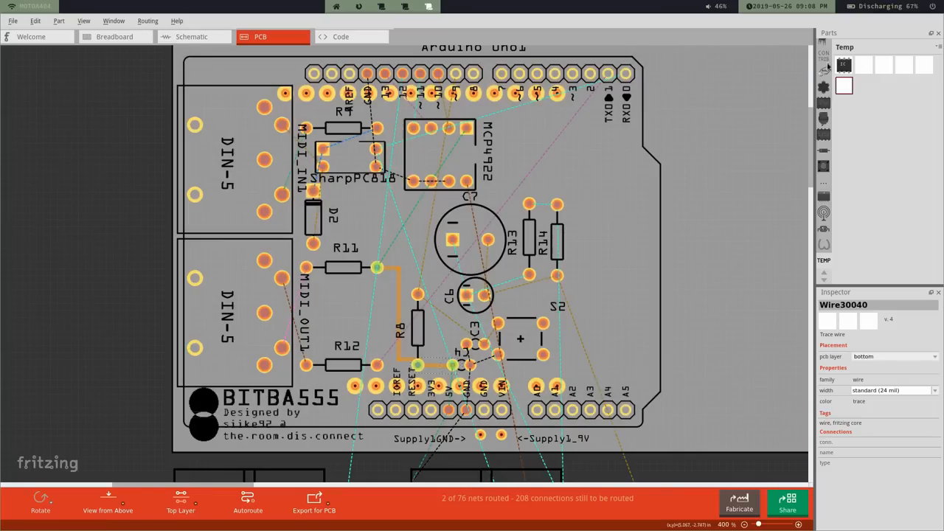
mouse_move(824, 54)
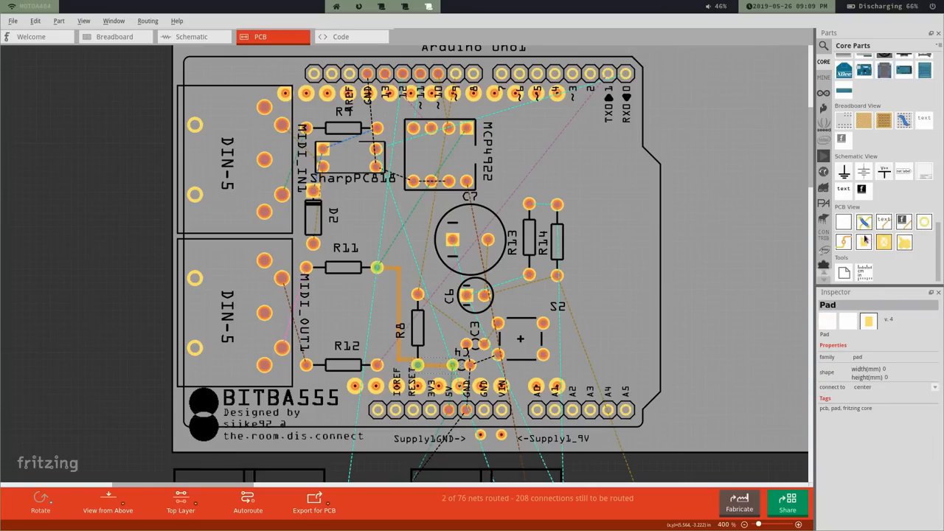
Step: Place a Via part from the core PCB parts just above R11
left_click(845, 242)
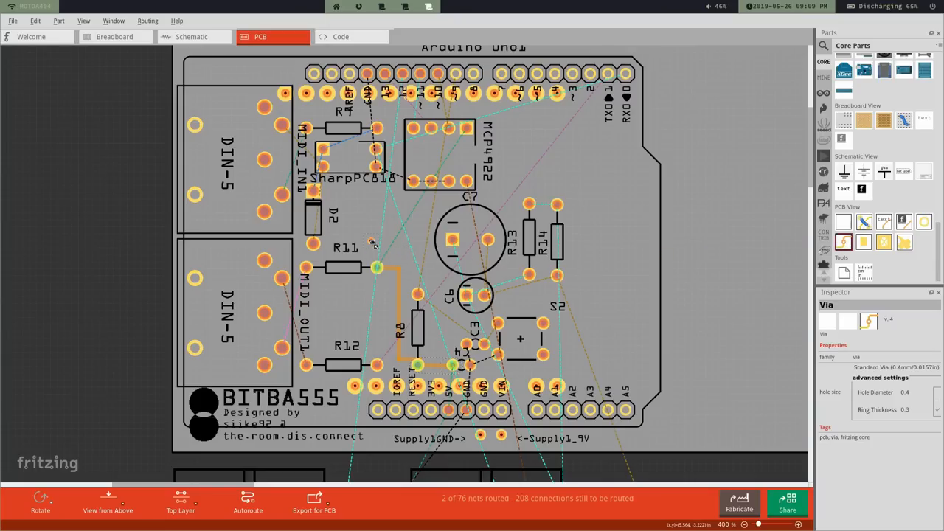
mouse_move(384, 239)
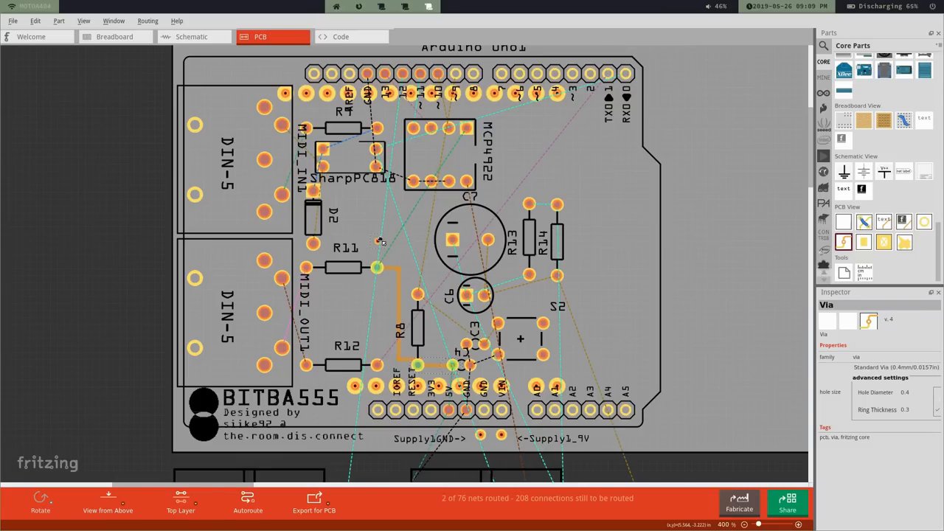
mouse_move(378, 251)
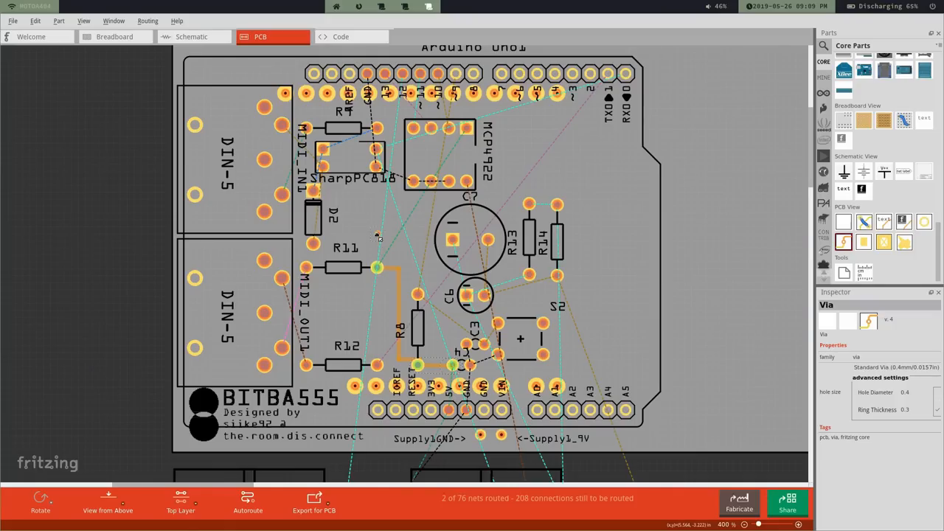
left_click(378, 234)
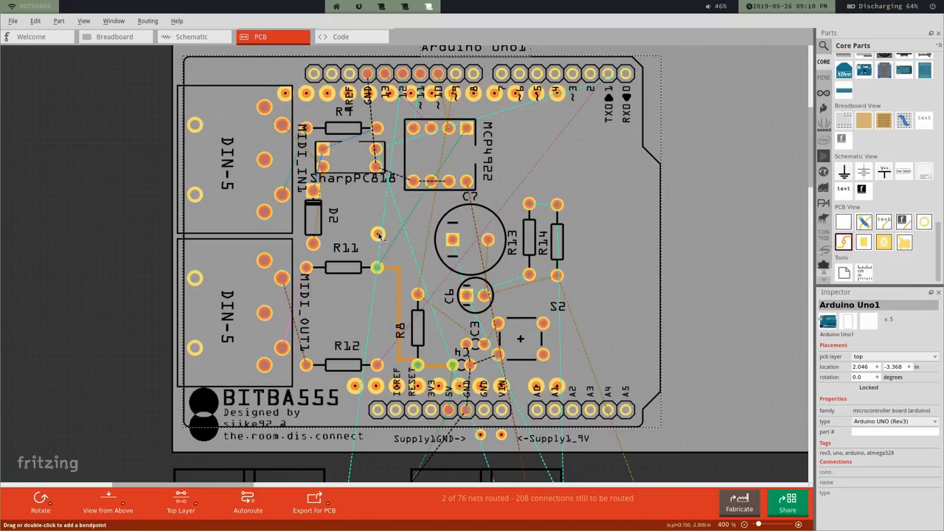
mouse_move(378, 234)
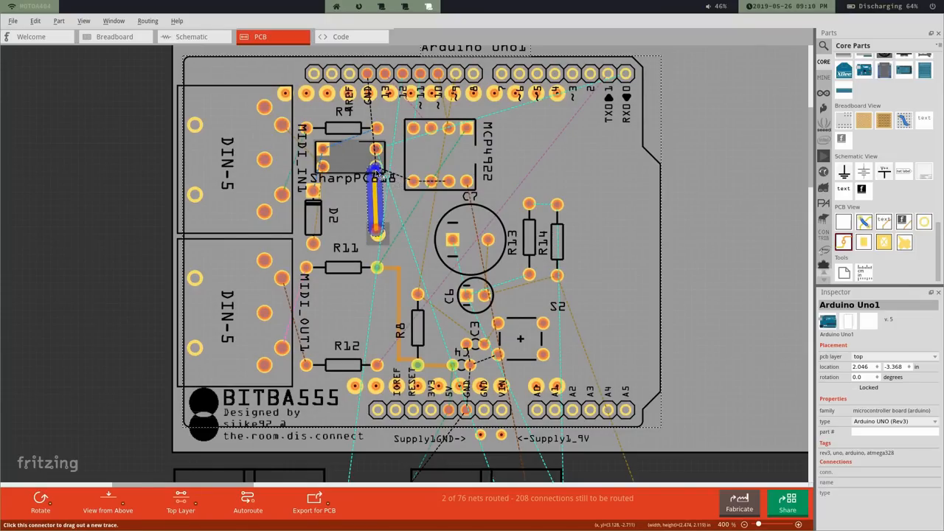
Step: Finish the via-to-SharpPC818 trace, switch to bottom layer, and trace to MCP4922
left_click(376, 207)
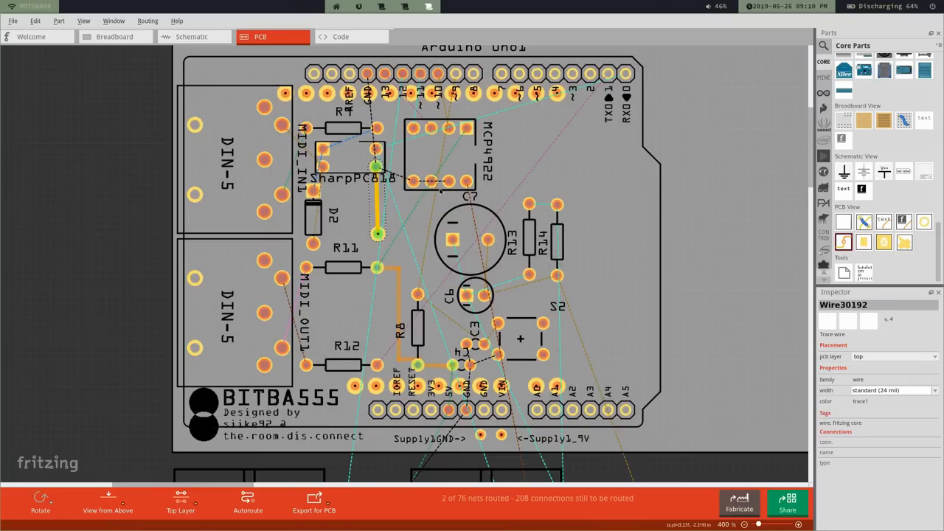
mouse_move(423, 203)
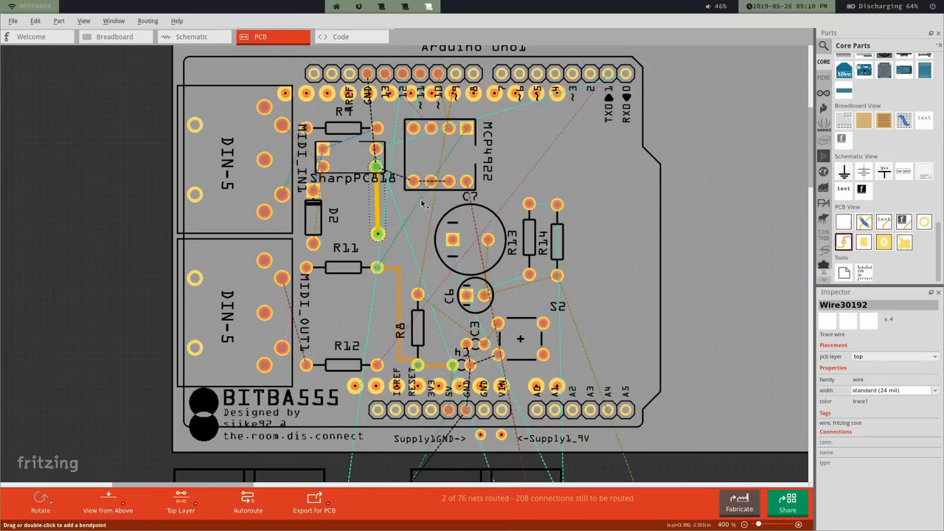
mouse_move(387, 221)
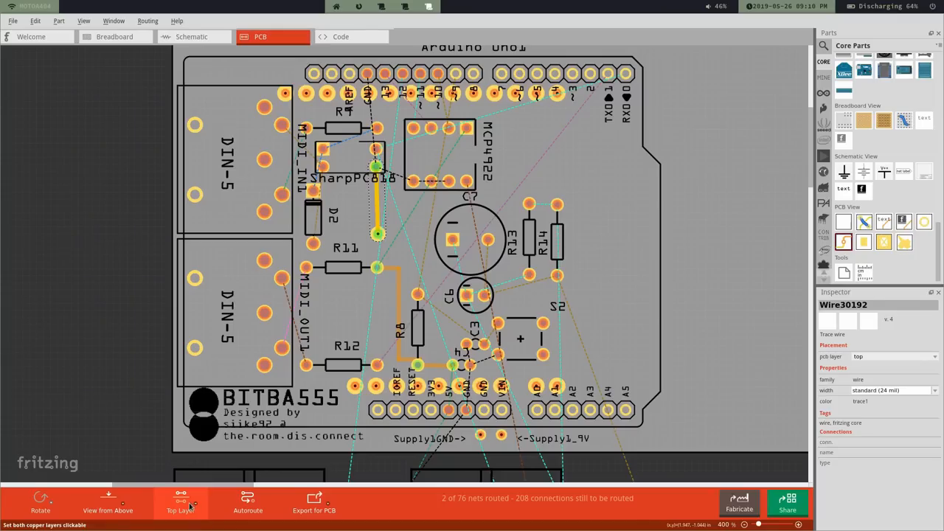
left_click(180, 505)
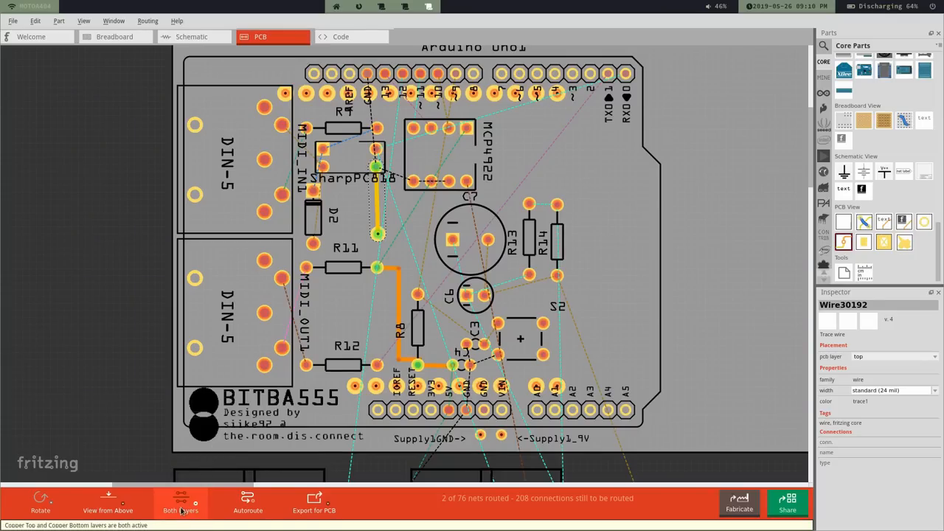
left_click(180, 509)
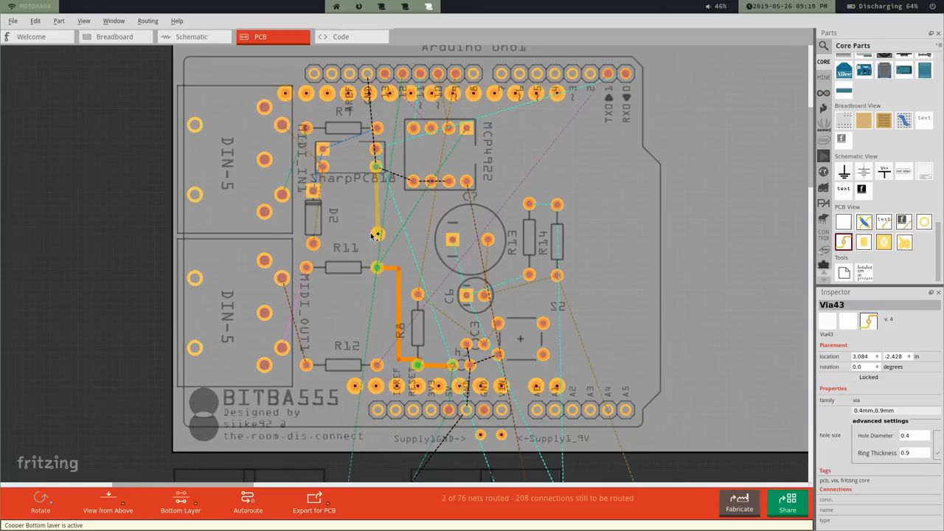
mouse_move(376, 232)
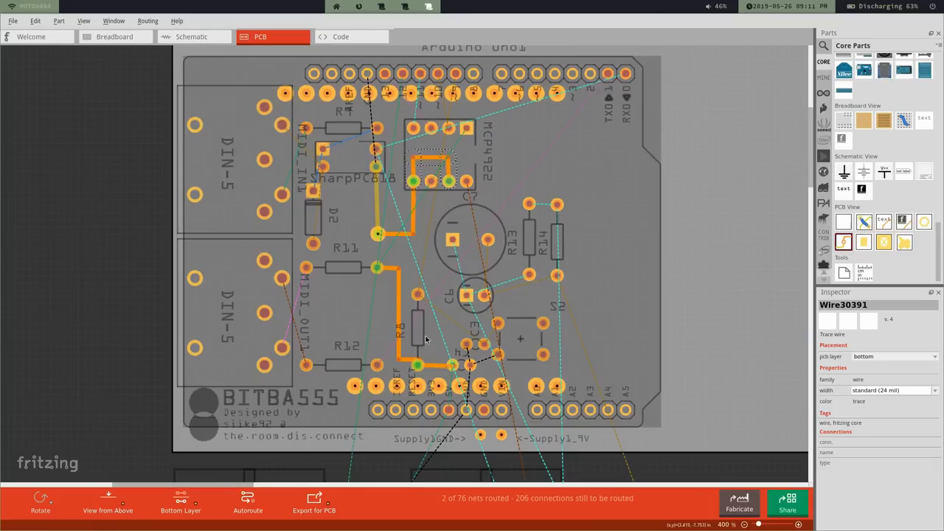
left_click(417, 324)
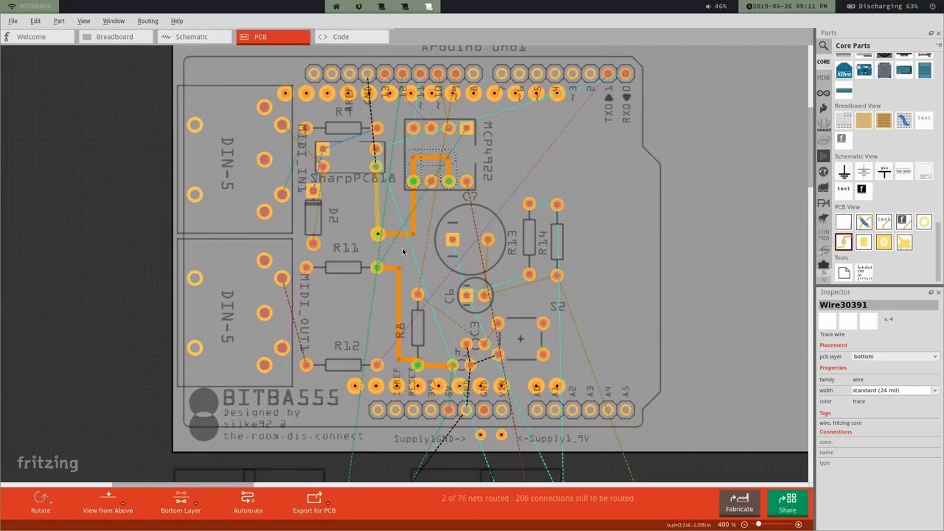
mouse_move(414, 320)
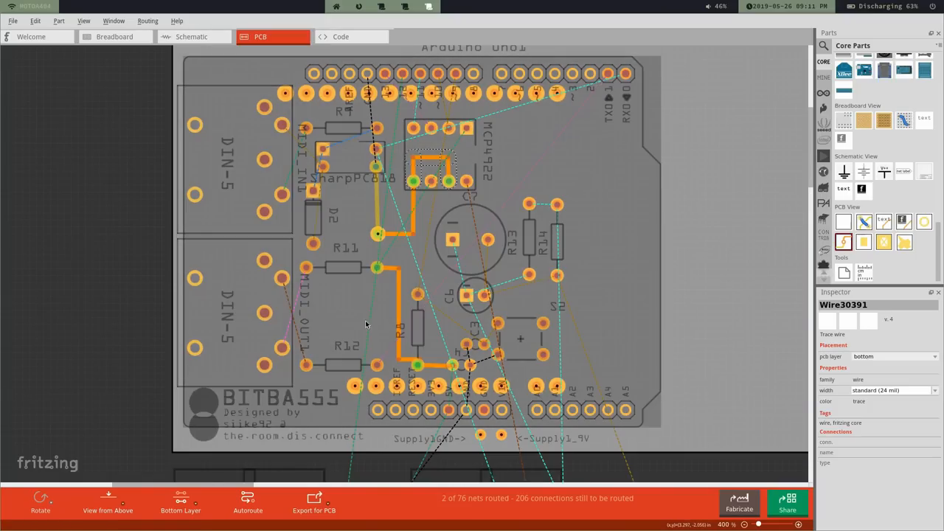
mouse_move(451, 231)
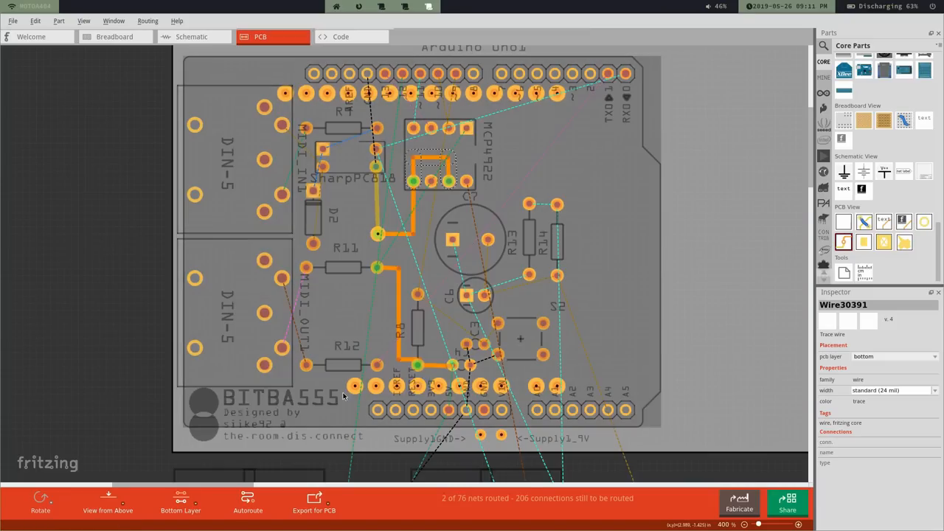
mouse_move(454, 214)
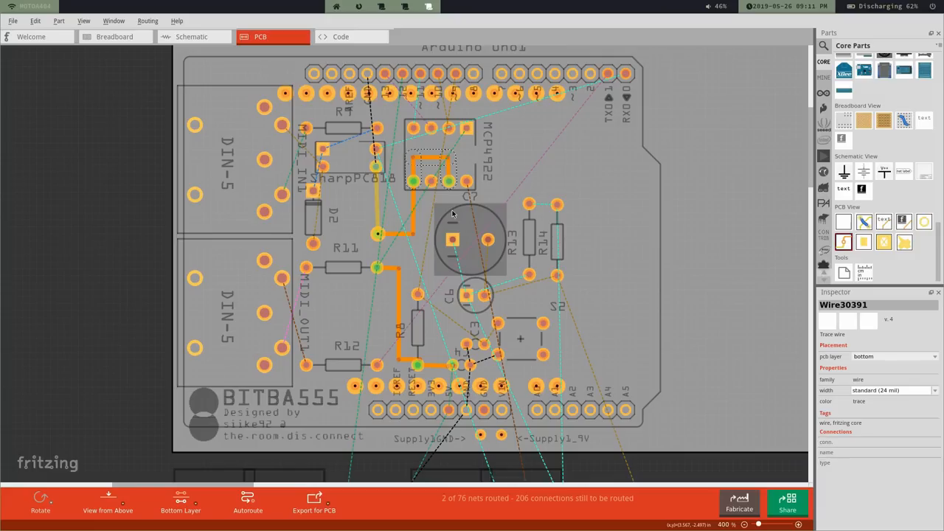
mouse_move(542, 238)
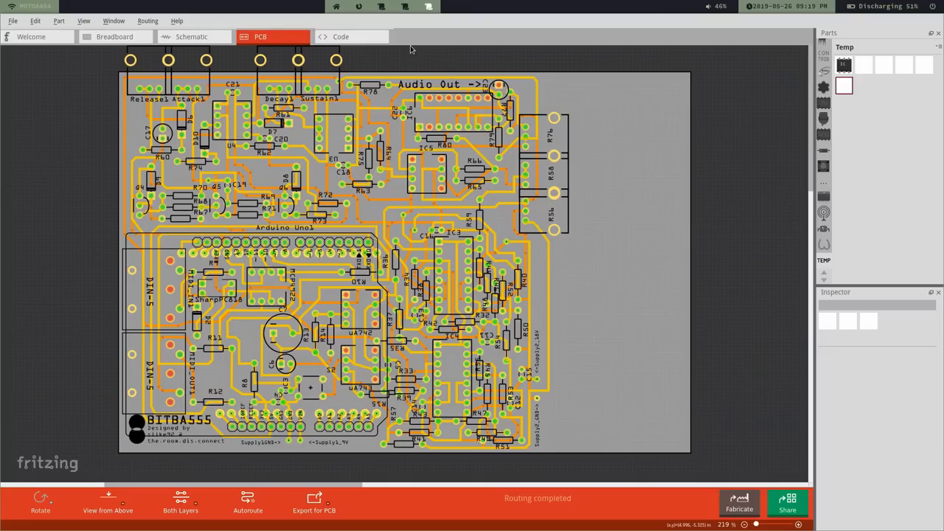
mouse_move(406, 226)
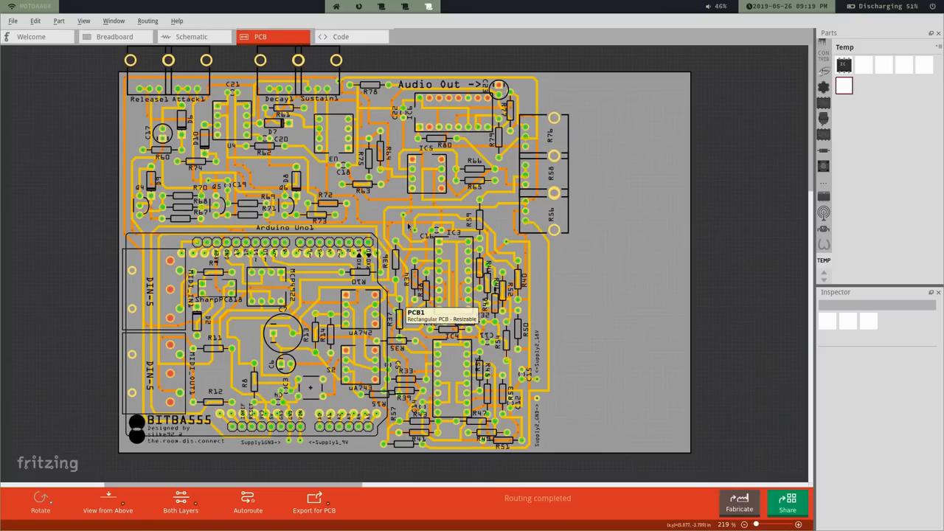
mouse_move(404, 236)
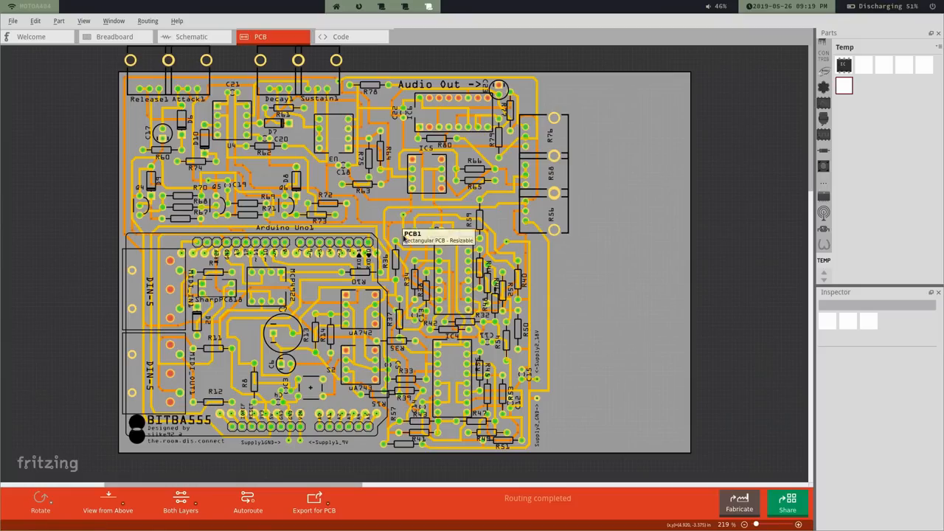
mouse_move(408, 227)
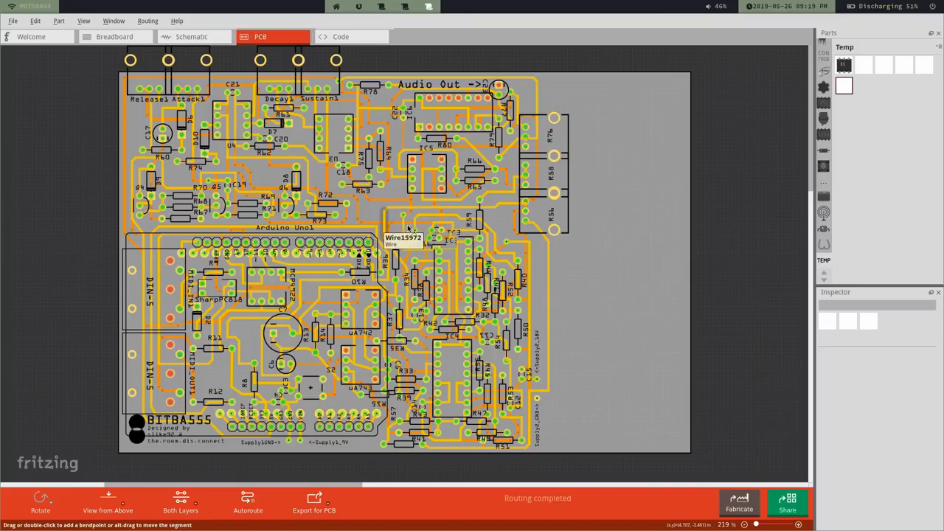
mouse_move(413, 232)
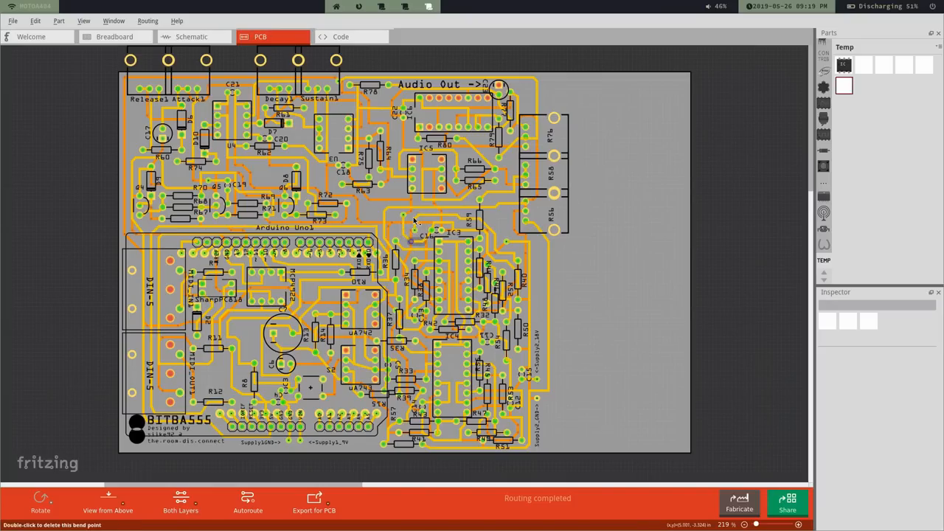
mouse_move(419, 367)
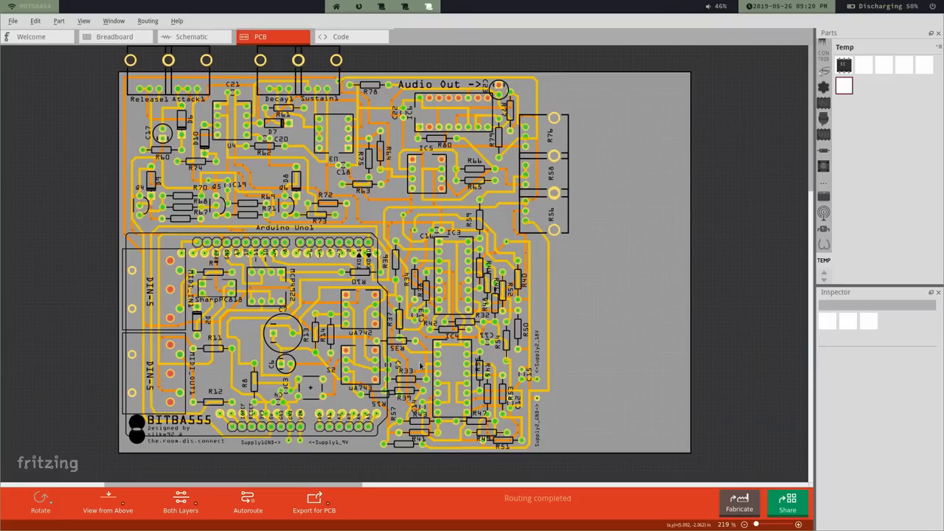
mouse_move(2, 139)
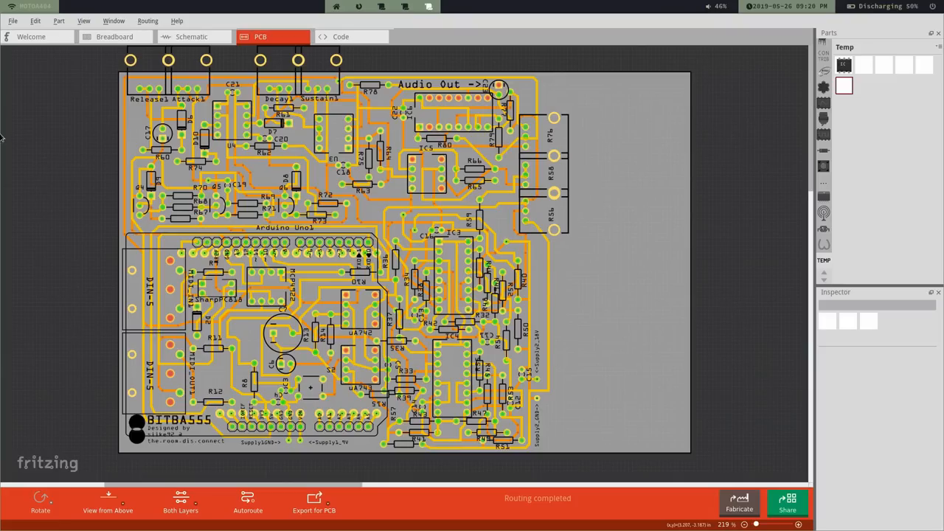
Step: Apply ground fill to empty copper on both top and bottom layers
left_click(148, 20)
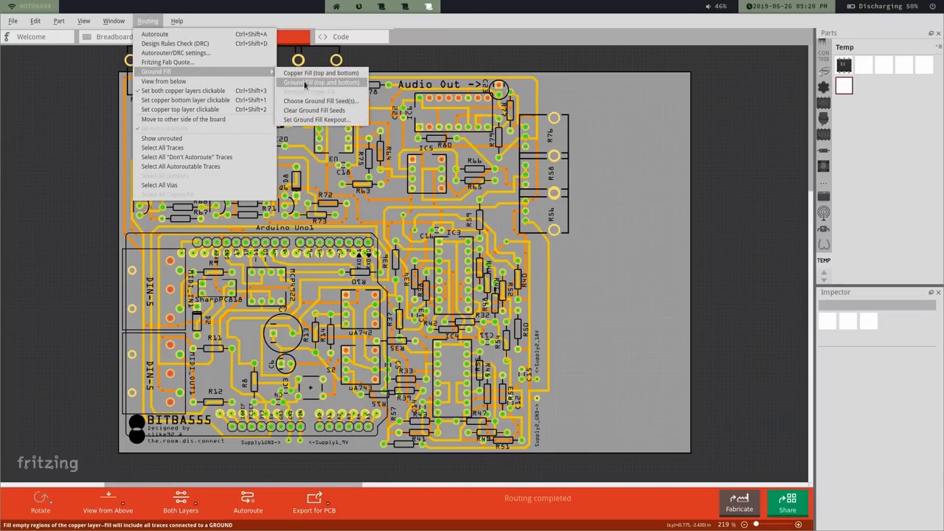
mouse_move(337, 82)
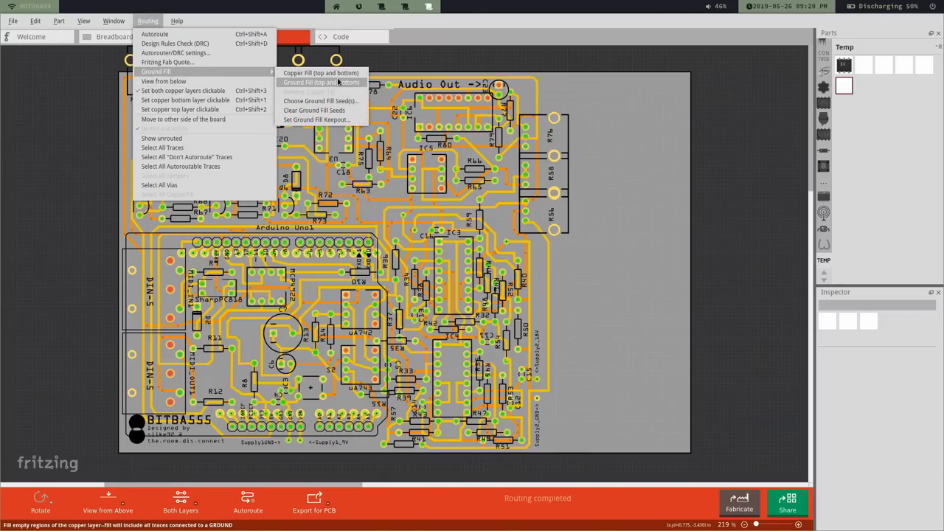
mouse_move(333, 85)
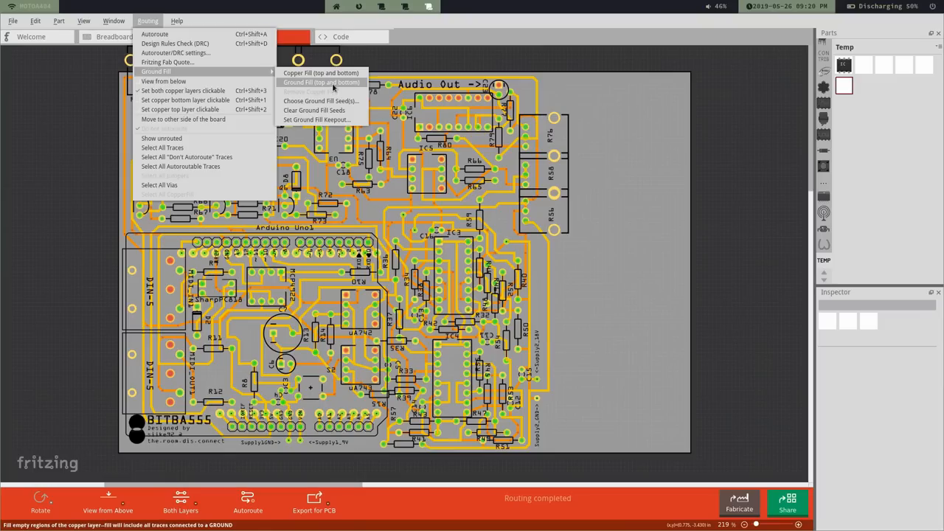
left_click(320, 82)
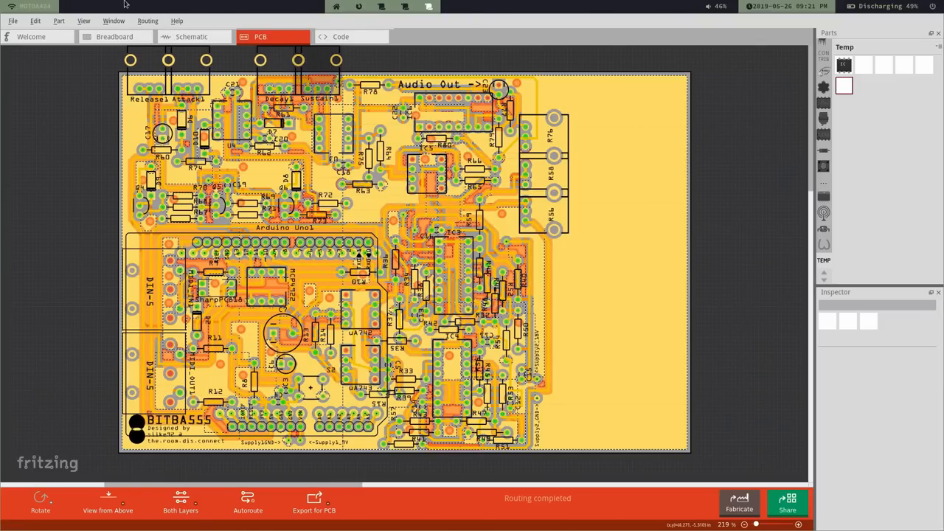
left_click(148, 20)
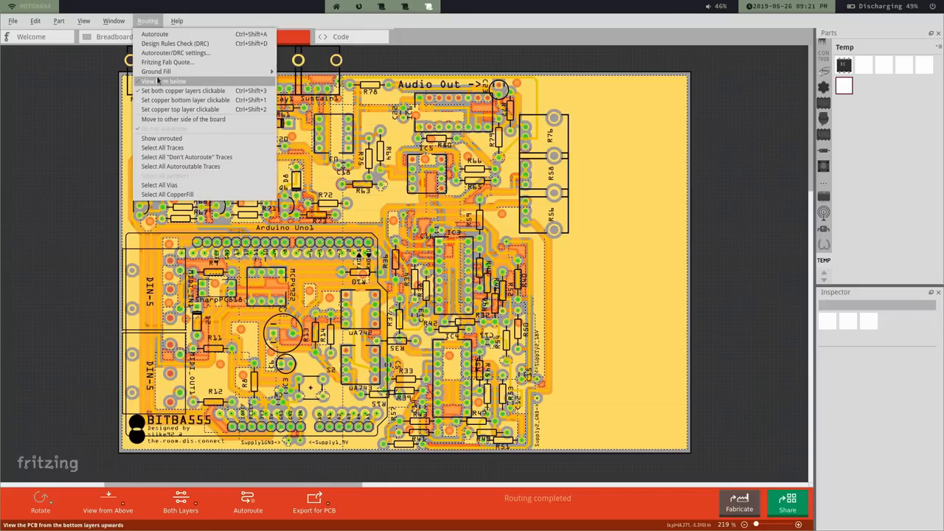
mouse_move(155, 71)
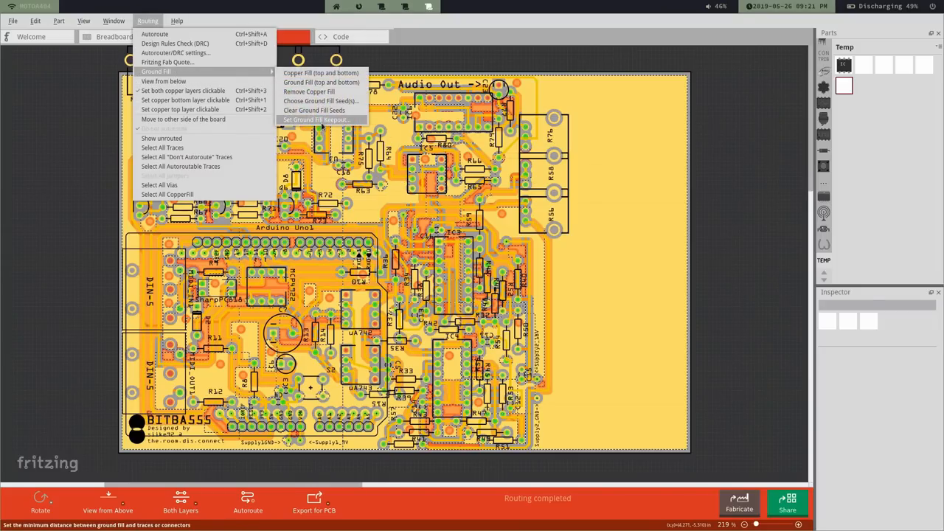
left_click(315, 120)
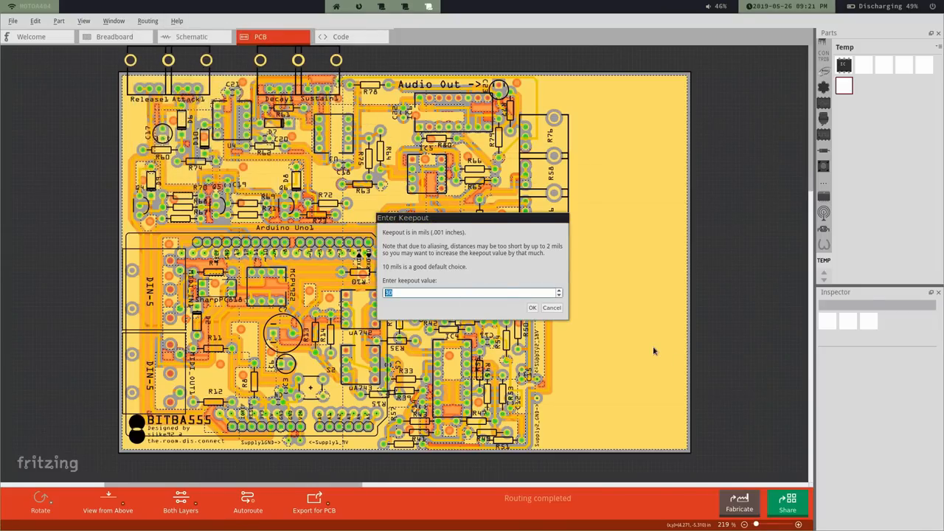
mouse_move(576, 327)
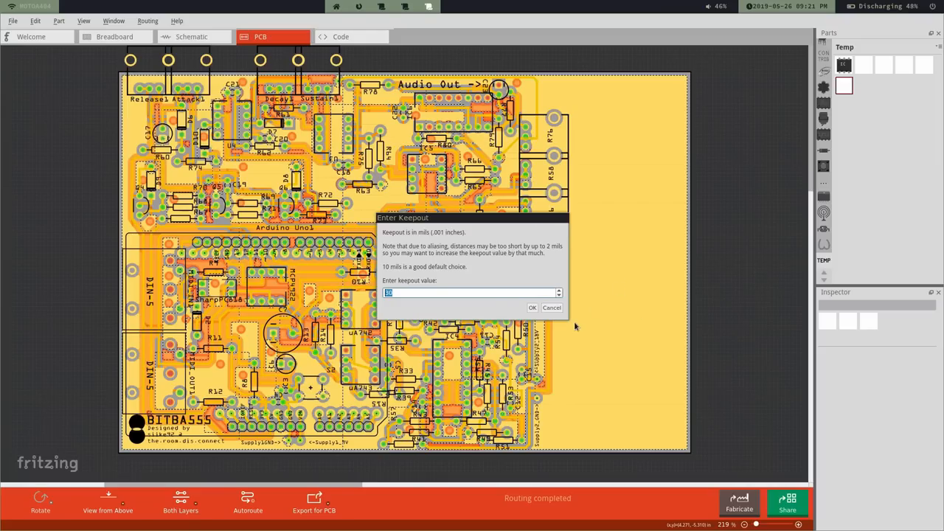
mouse_move(466, 280)
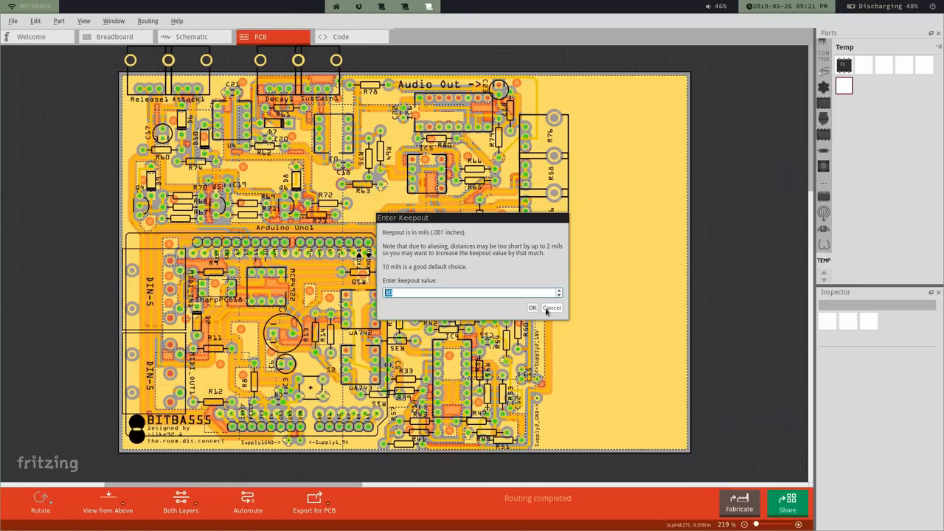
left_click(533, 308)
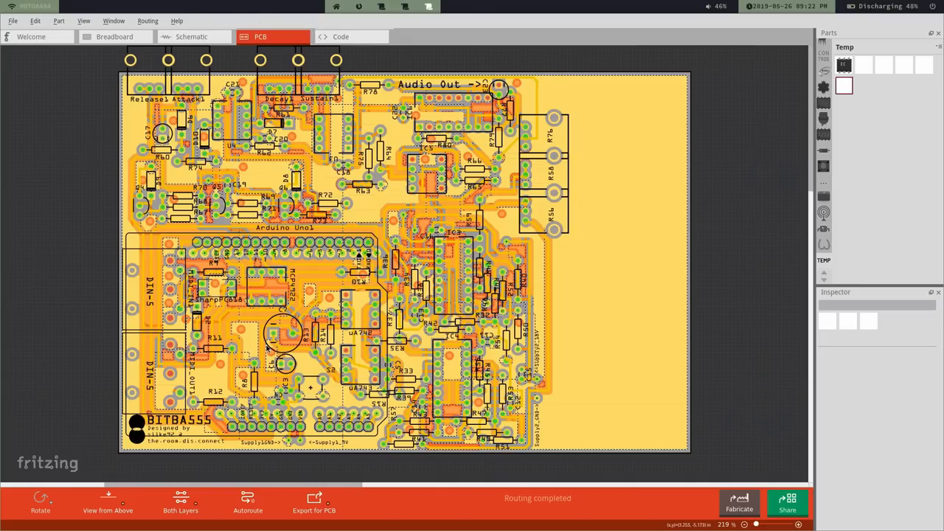
Step: Run the Design Rules Check and dismiss the 'ready for production' report
left_click(147, 20)
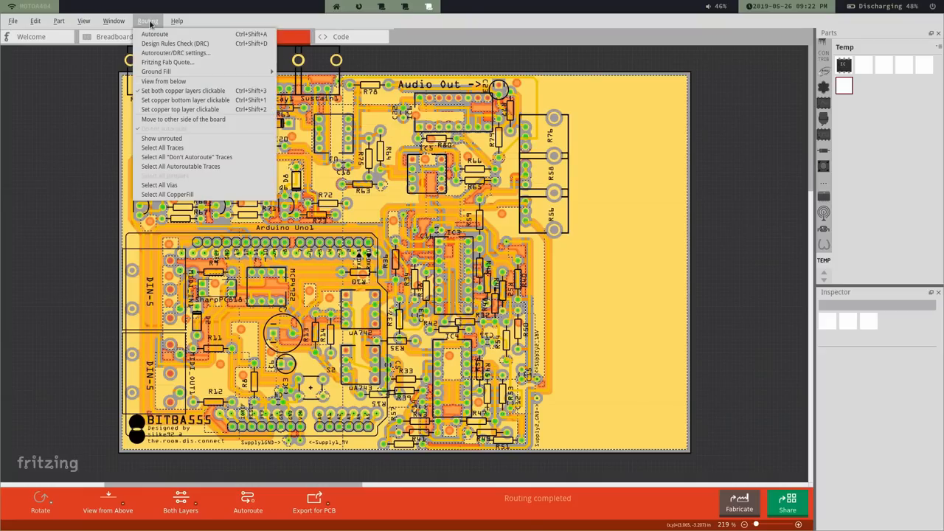
mouse_move(175, 43)
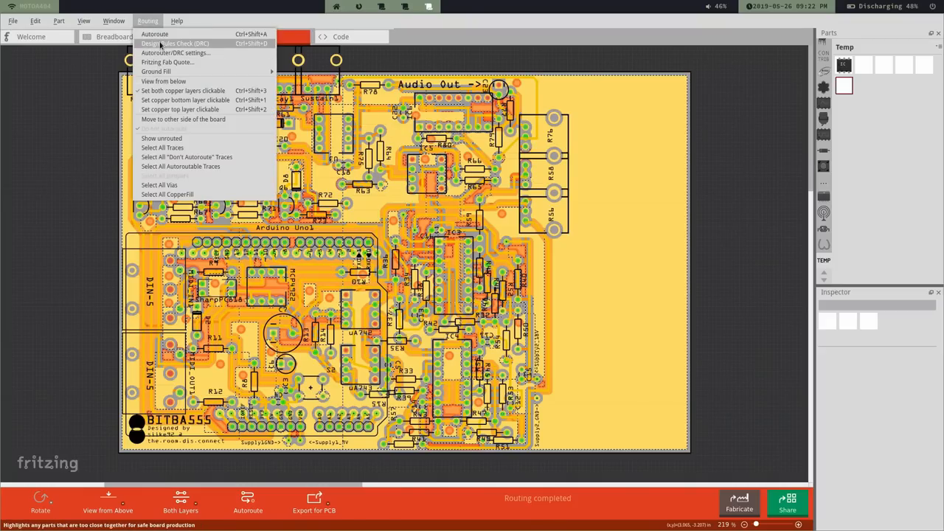
left_click(175, 43)
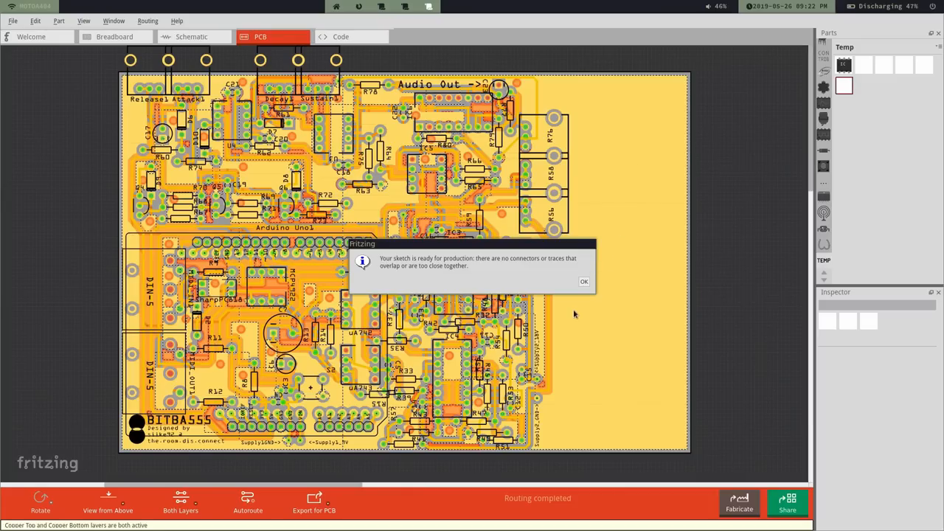
mouse_move(520, 271)
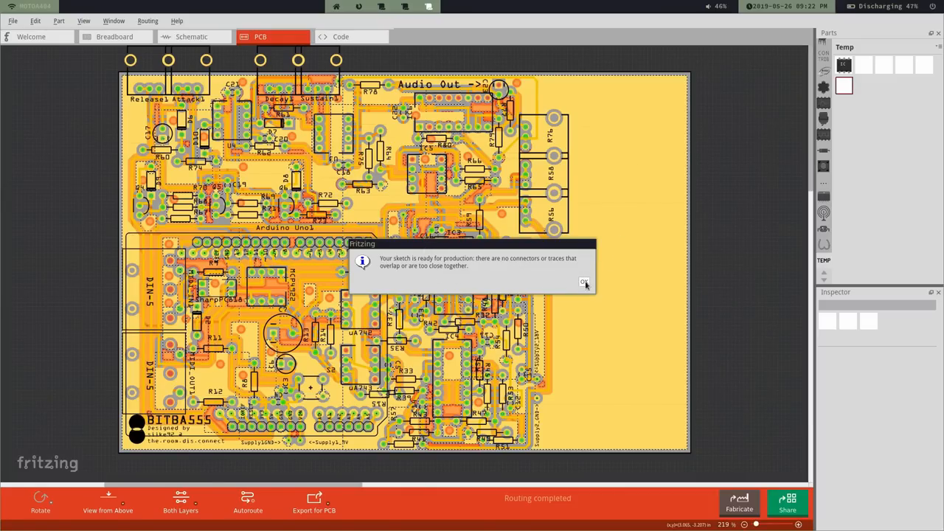
left_click(583, 283)
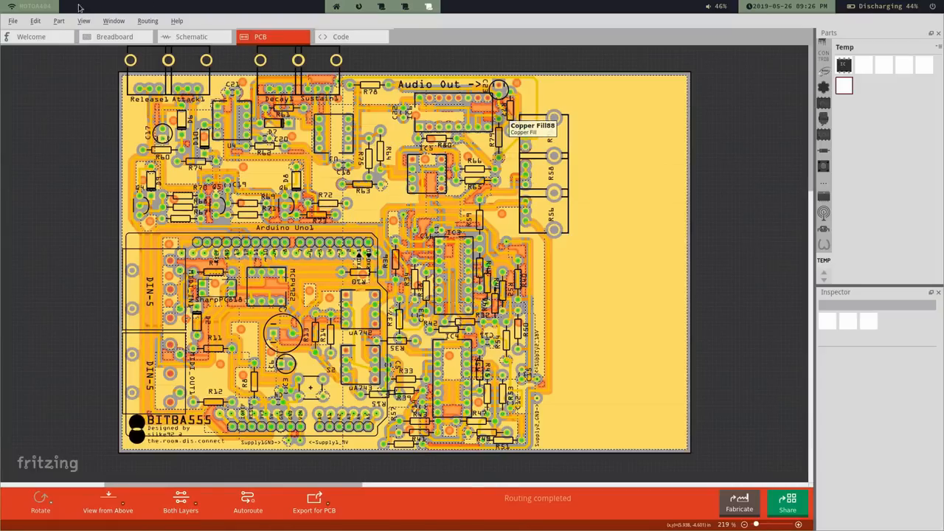
Step: Export an etchable production file into the Fritzing documents folder
left_click(12, 20)
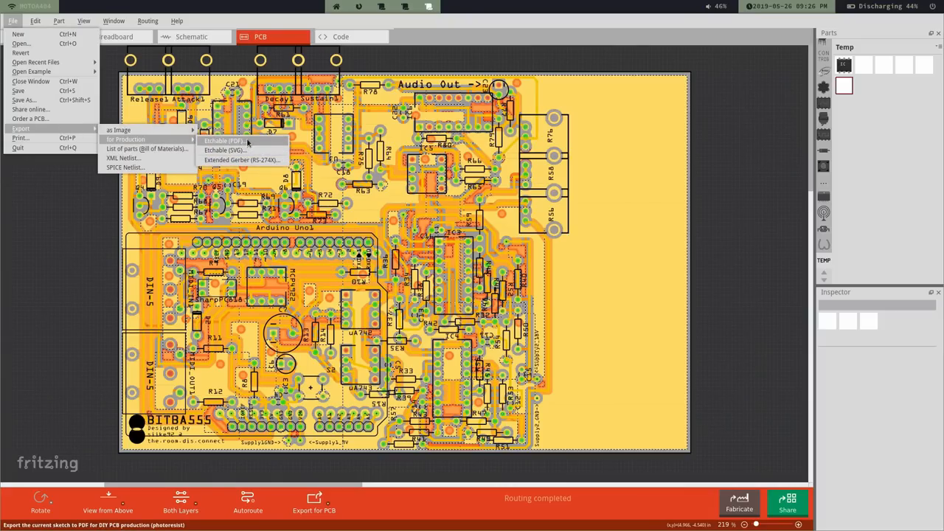
mouse_move(223, 150)
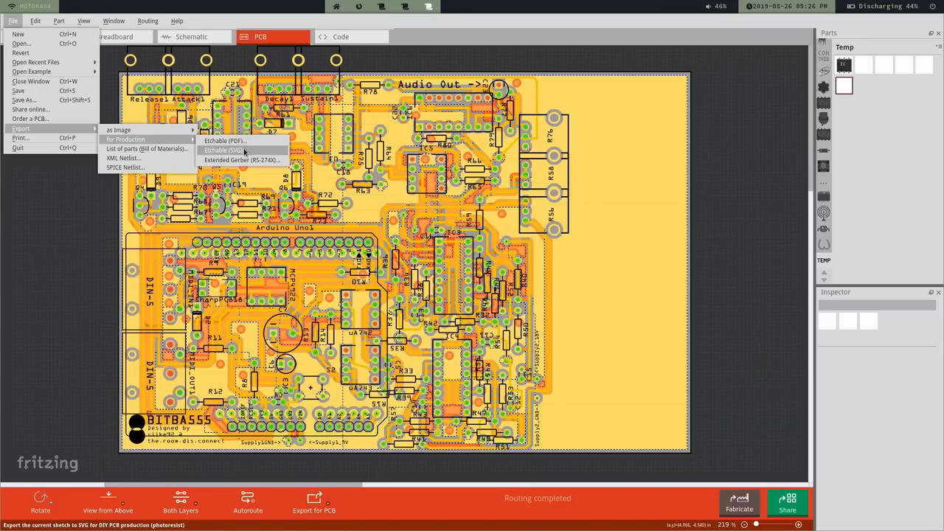
left_click(224, 150)
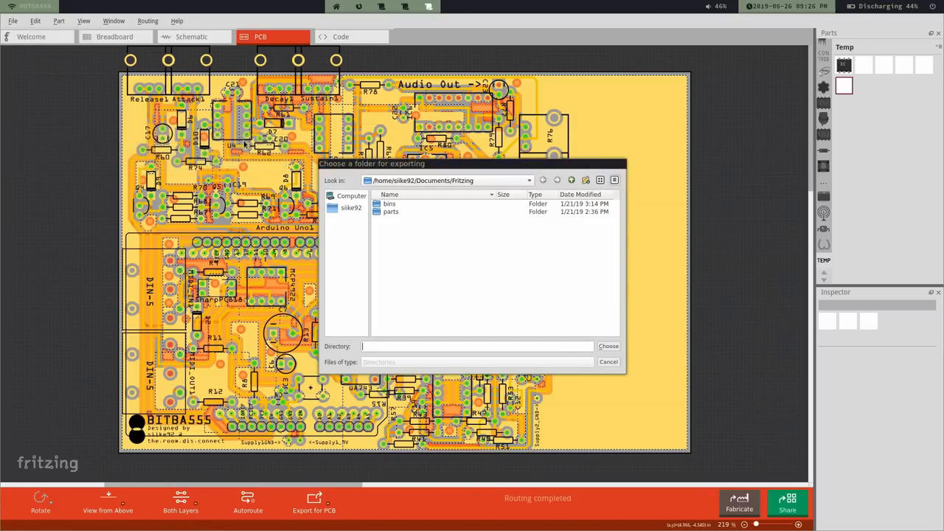
left_click(608, 362)
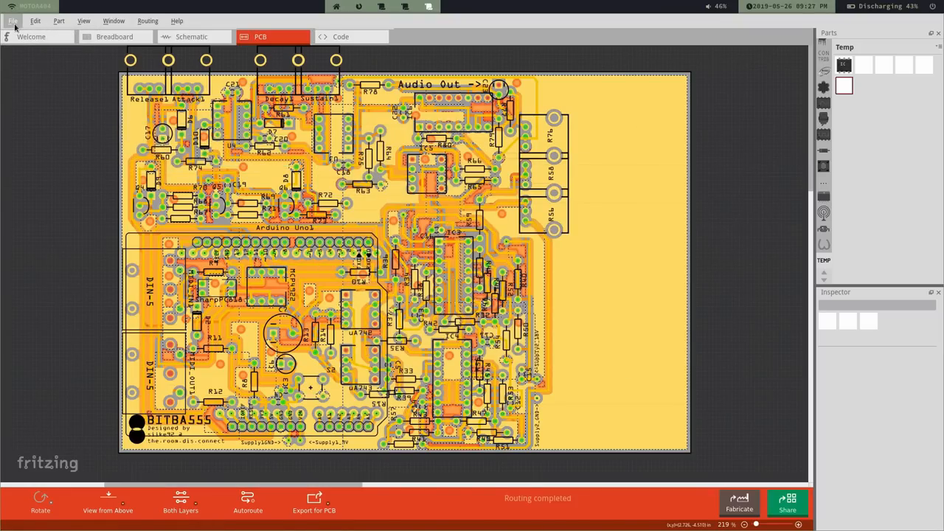
left_click(13, 20)
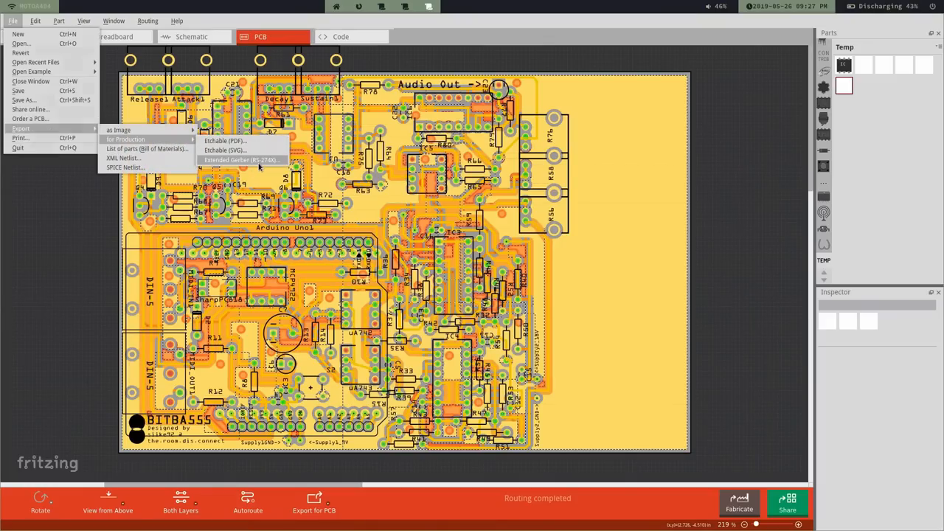
Step: Export the board as Extended Gerber (RS-274X) files
left_click(242, 160)
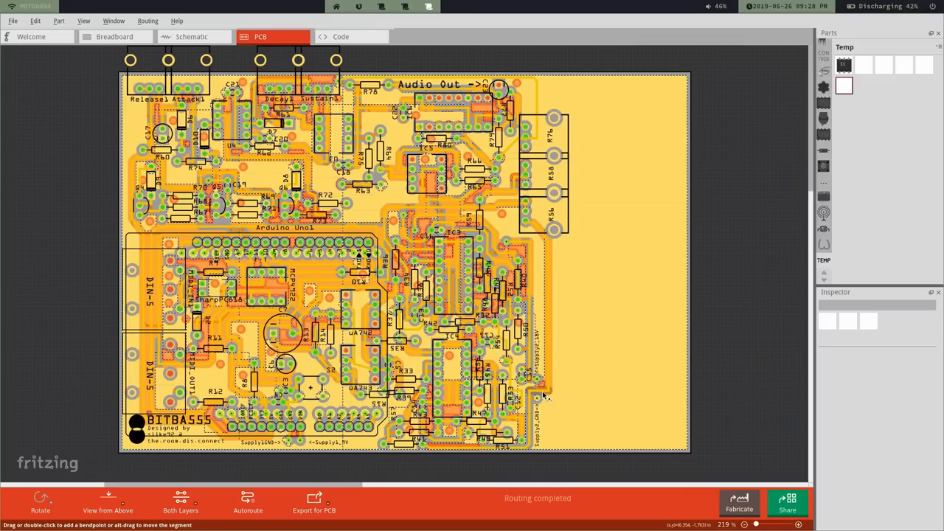
mouse_move(537, 225)
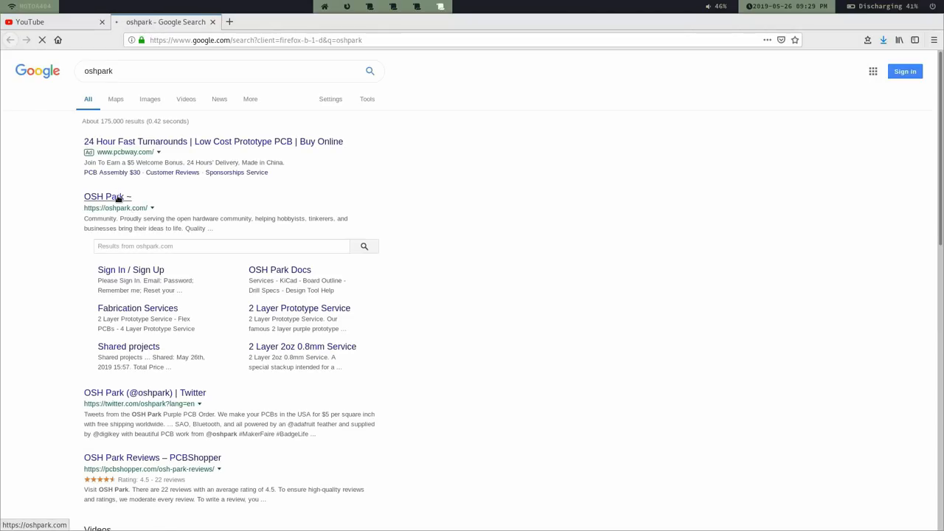
Step: Open the OSH Park search result and browse for the Gerbers.zip to upload
left_click(103, 196)
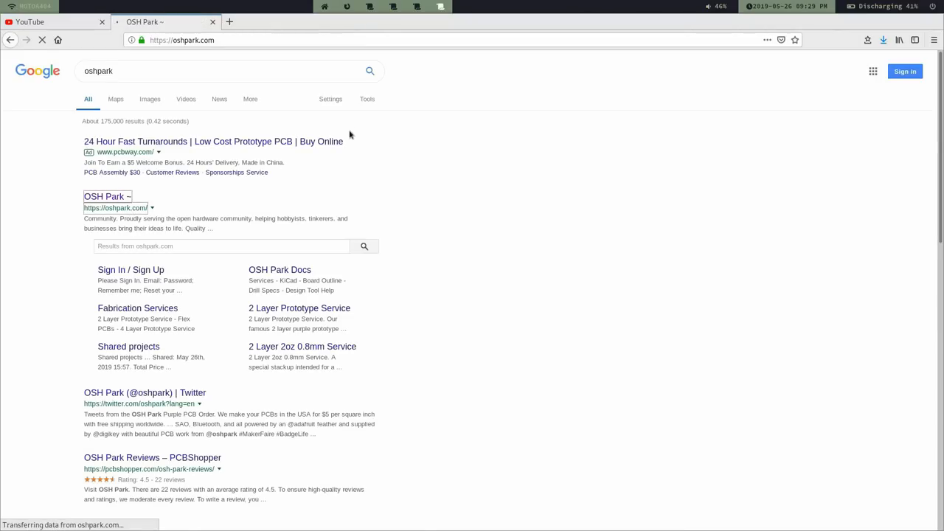
left_click(103, 196)
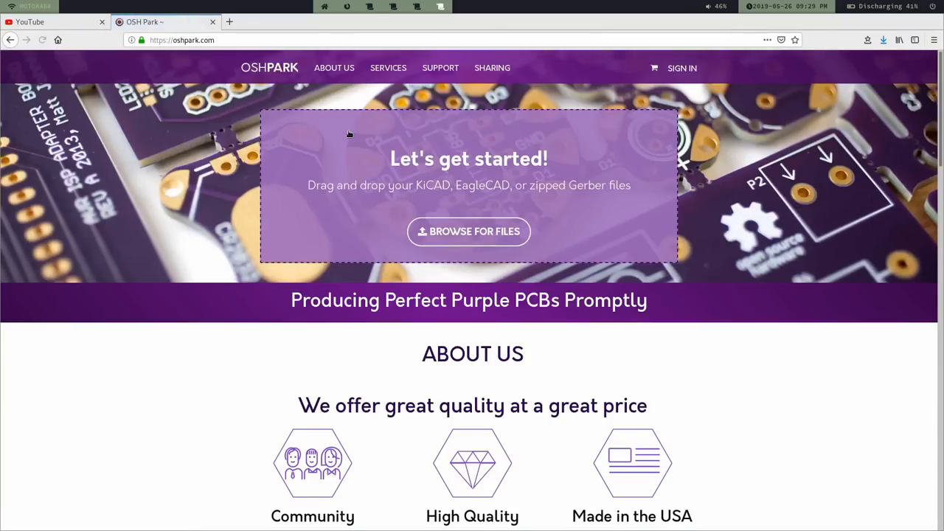
mouse_move(549, 205)
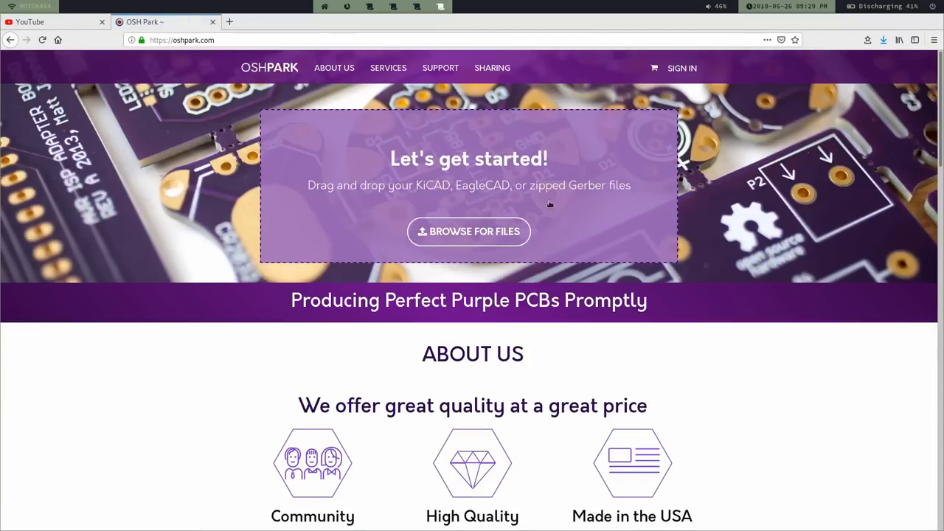
left_click(468, 232)
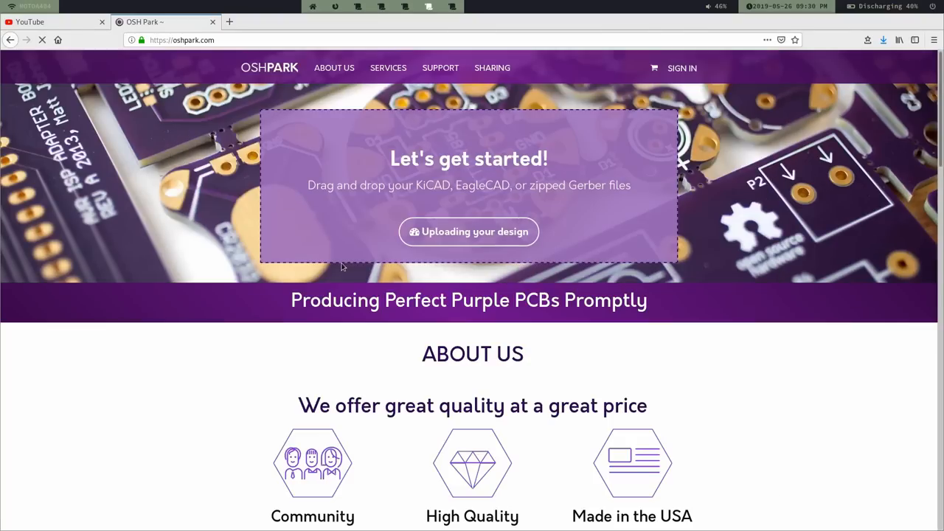
left_click(469, 231)
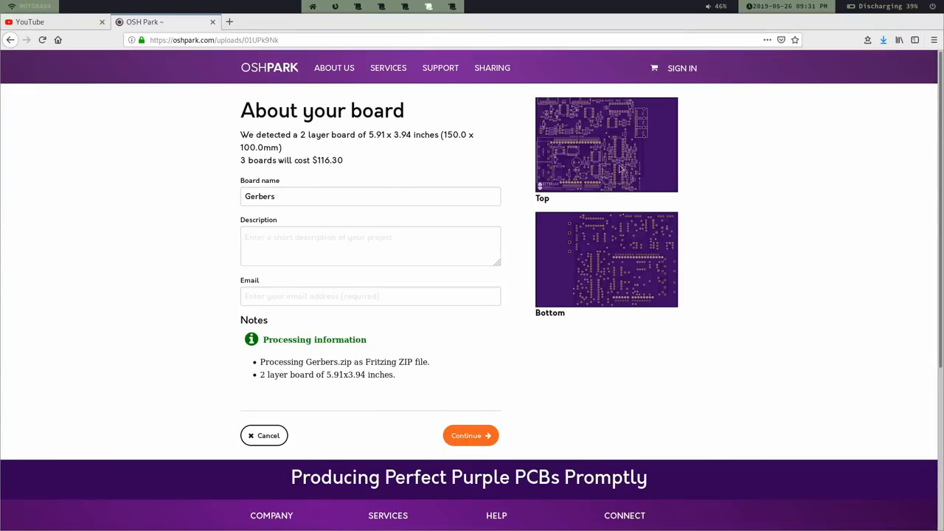
mouse_move(621, 169)
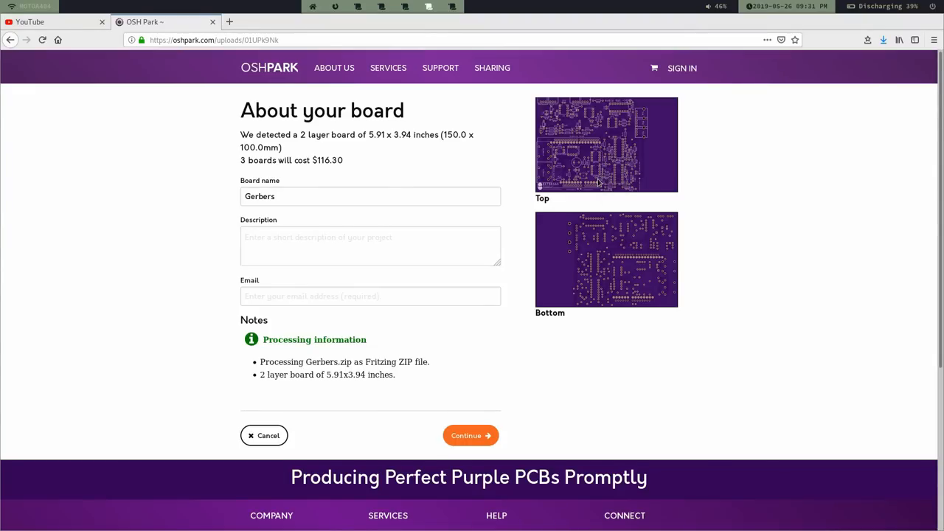
mouse_move(599, 146)
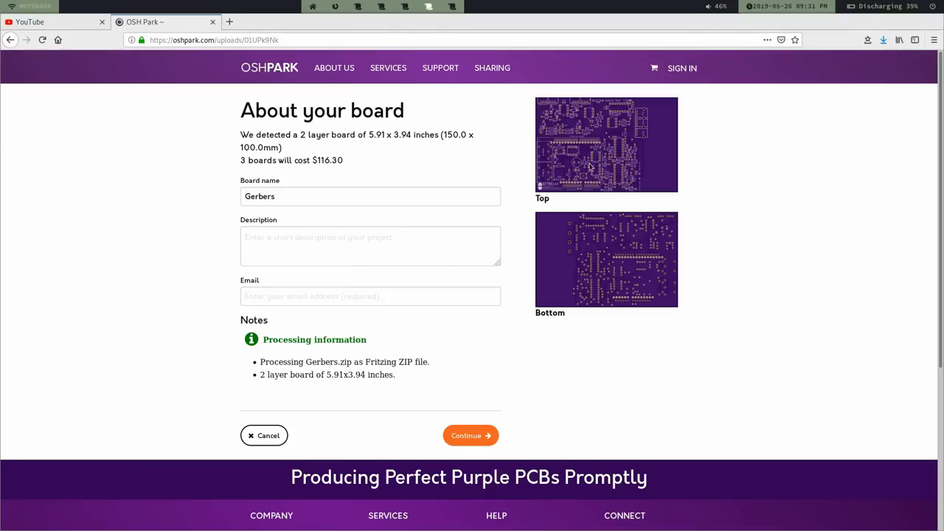
mouse_move(321, 155)
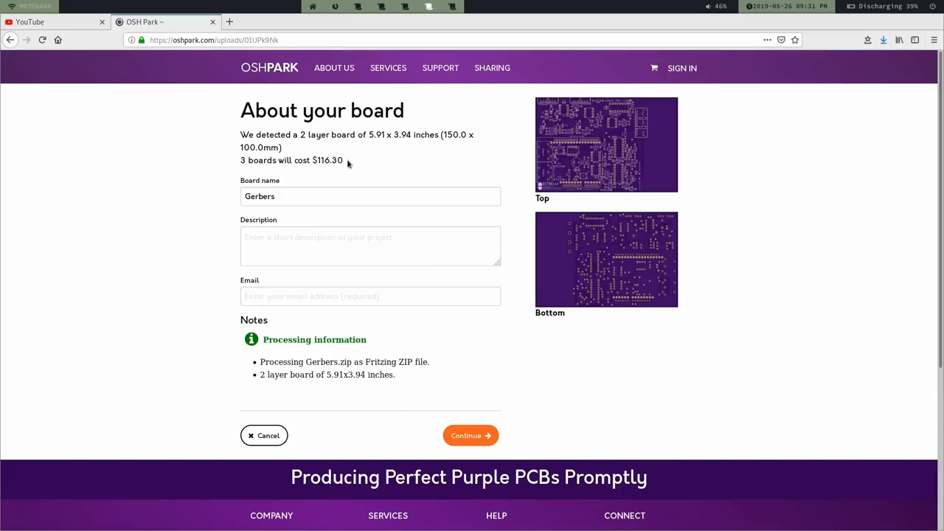
mouse_move(301, 155)
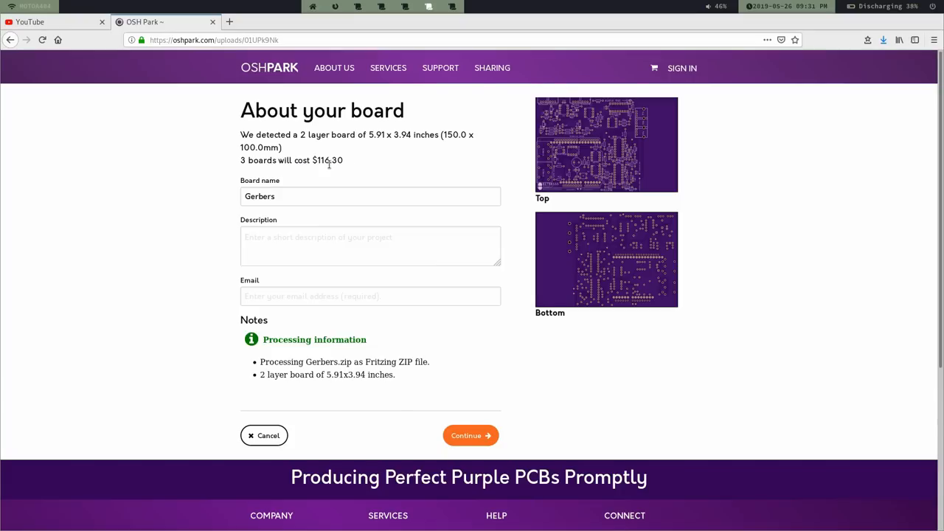
mouse_move(324, 173)
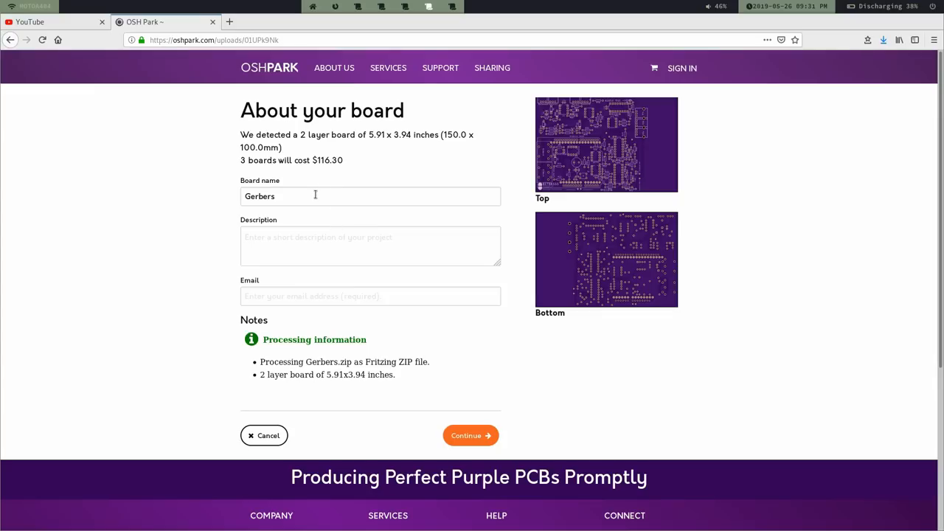
mouse_move(574, 360)
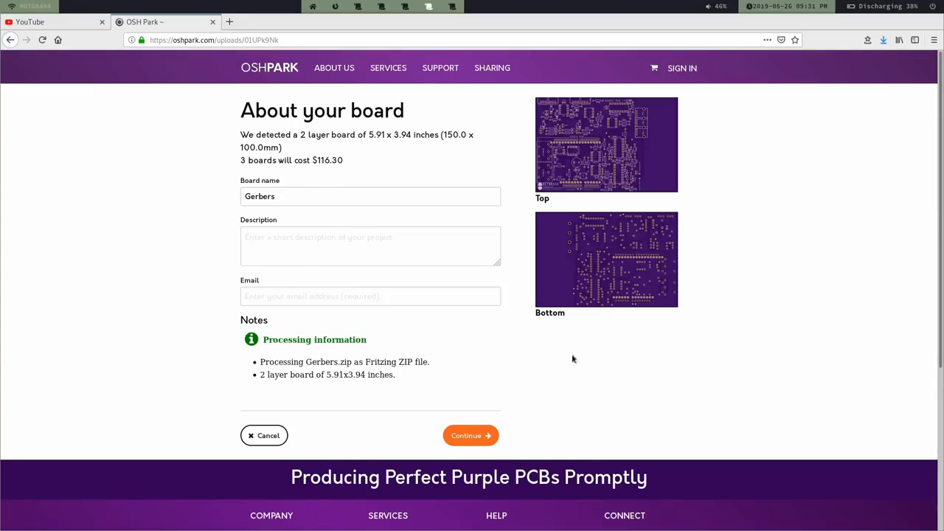
mouse_move(590, 251)
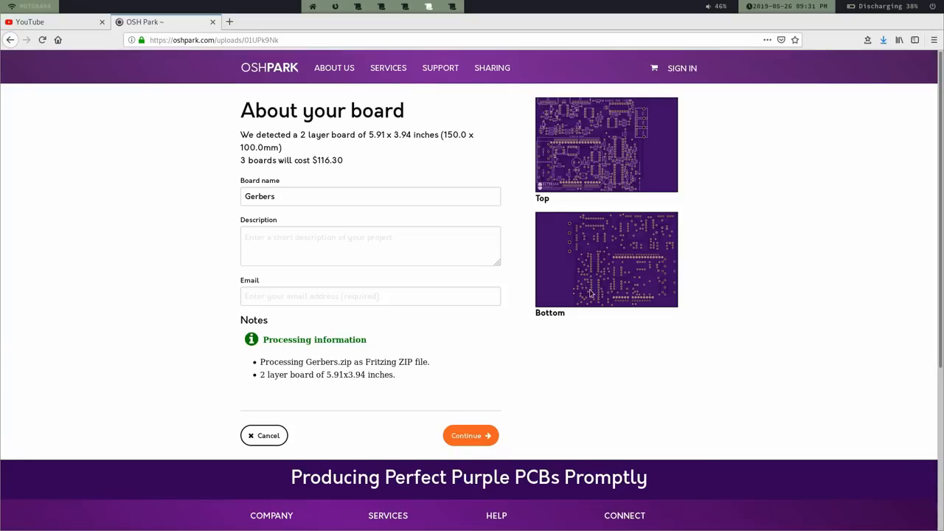
mouse_move(623, 273)
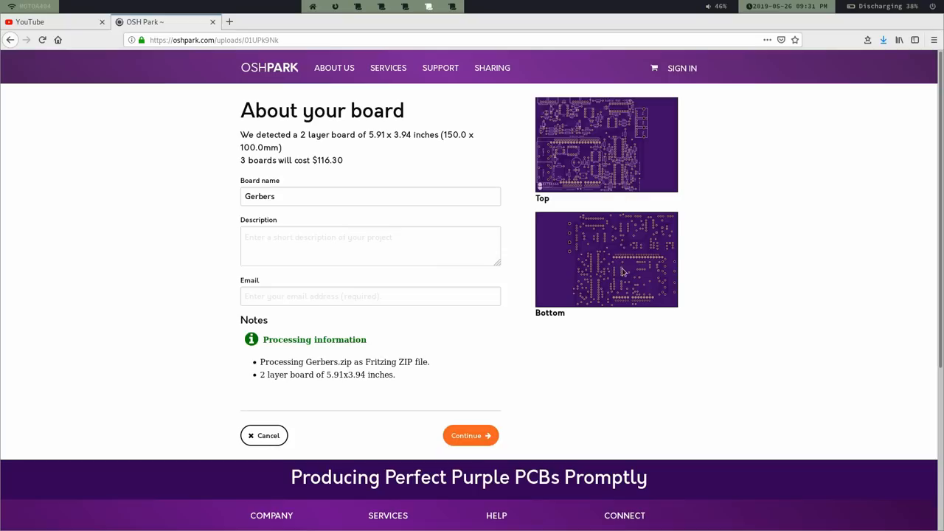
mouse_move(612, 280)
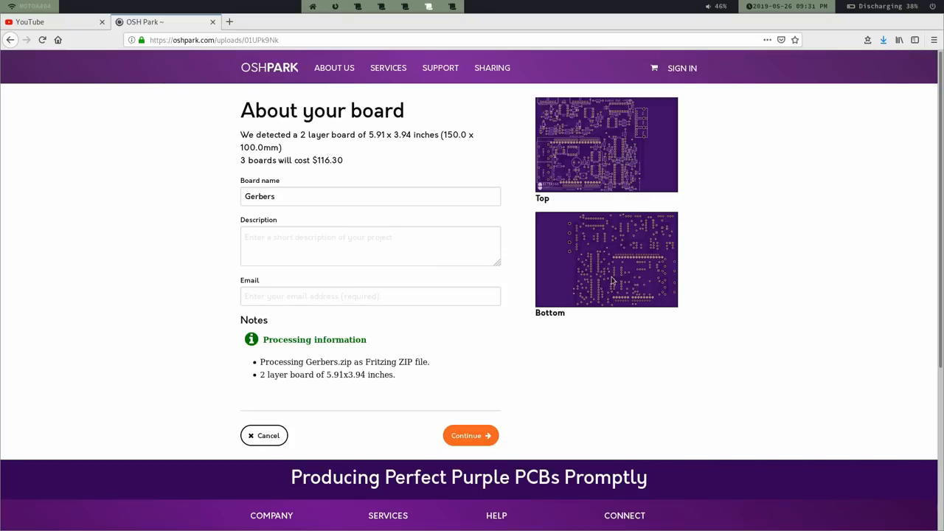
mouse_move(392, 400)
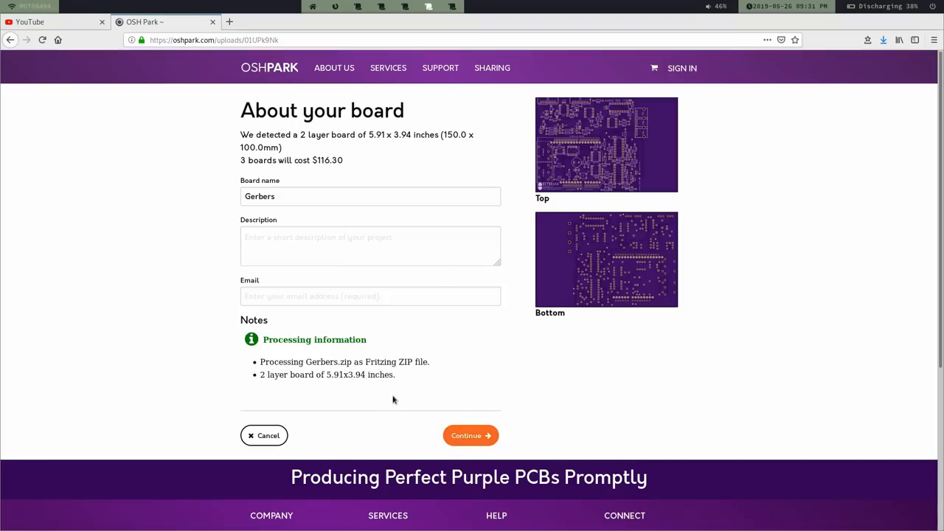
mouse_move(526, 265)
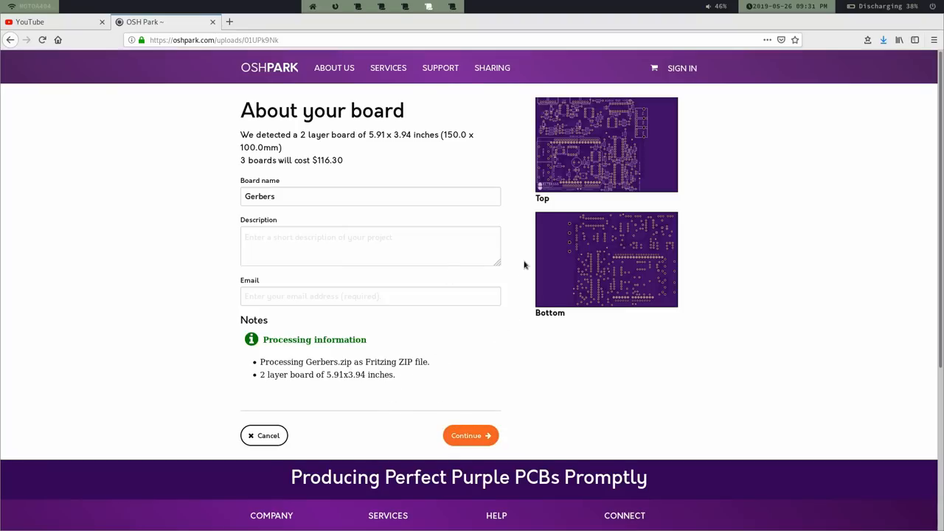